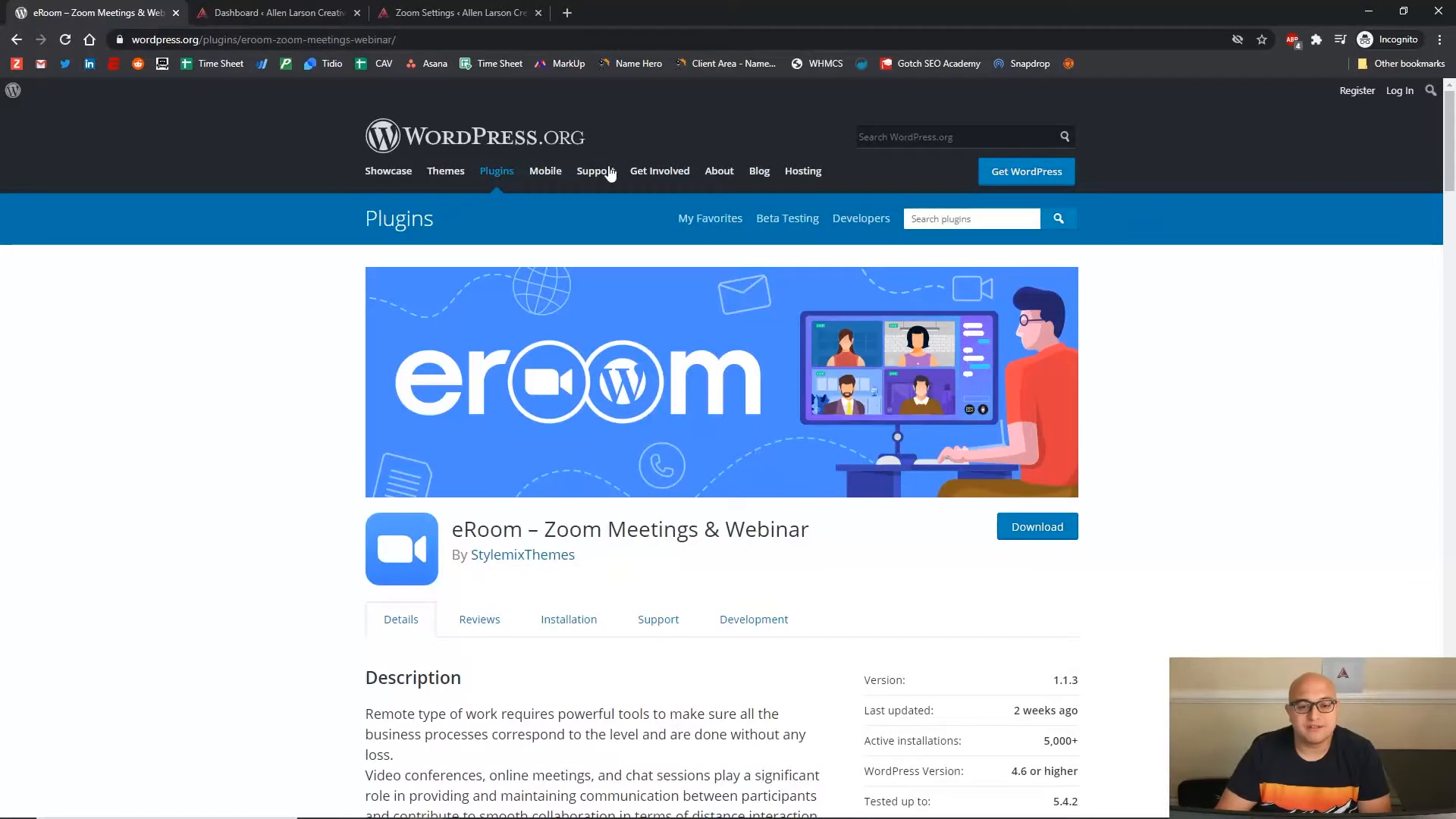
{"action": "mouse_move", "coordinate": [1167, 454]}
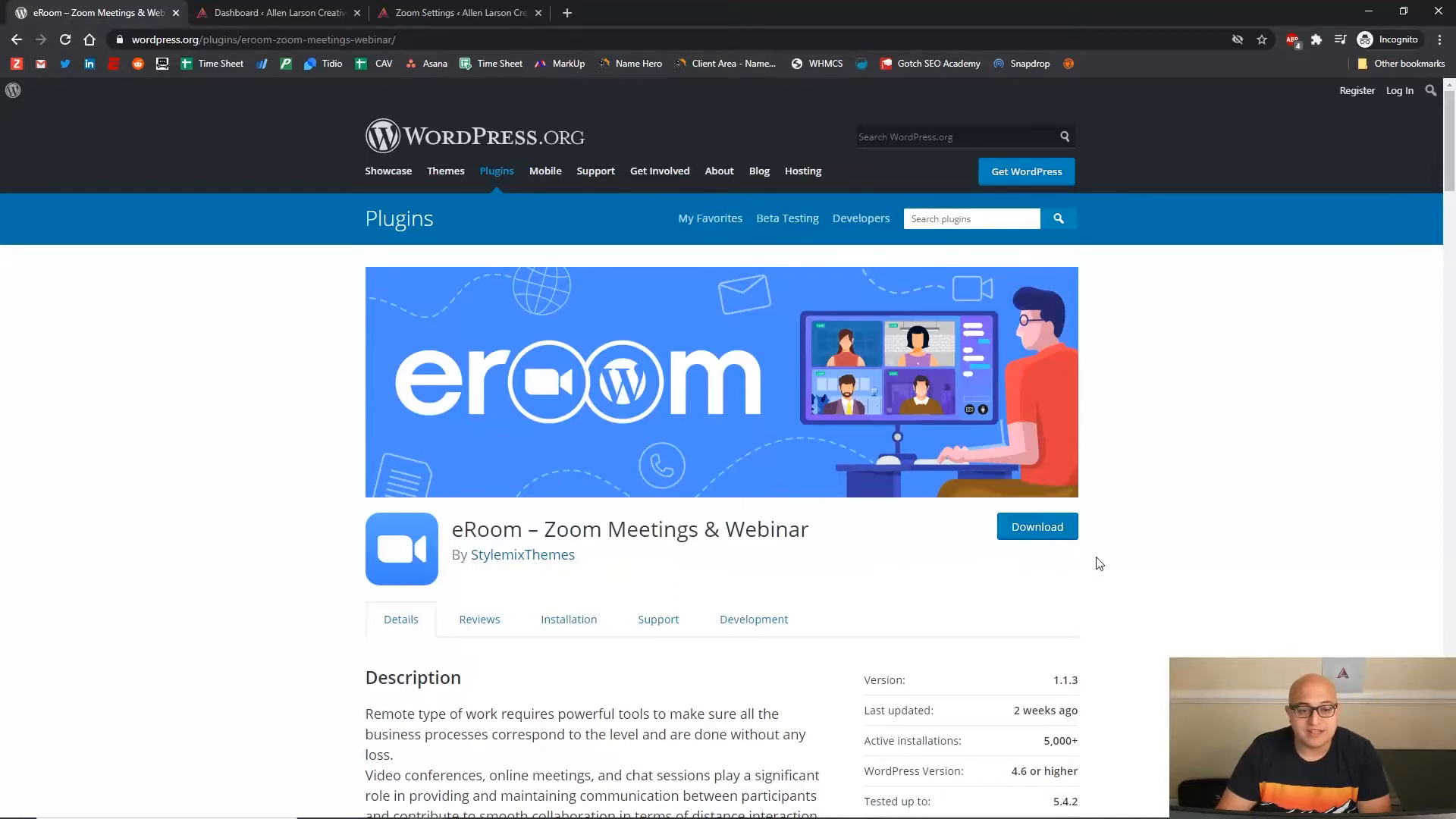
{"action": "mouse_move", "coordinate": [1037, 526]}
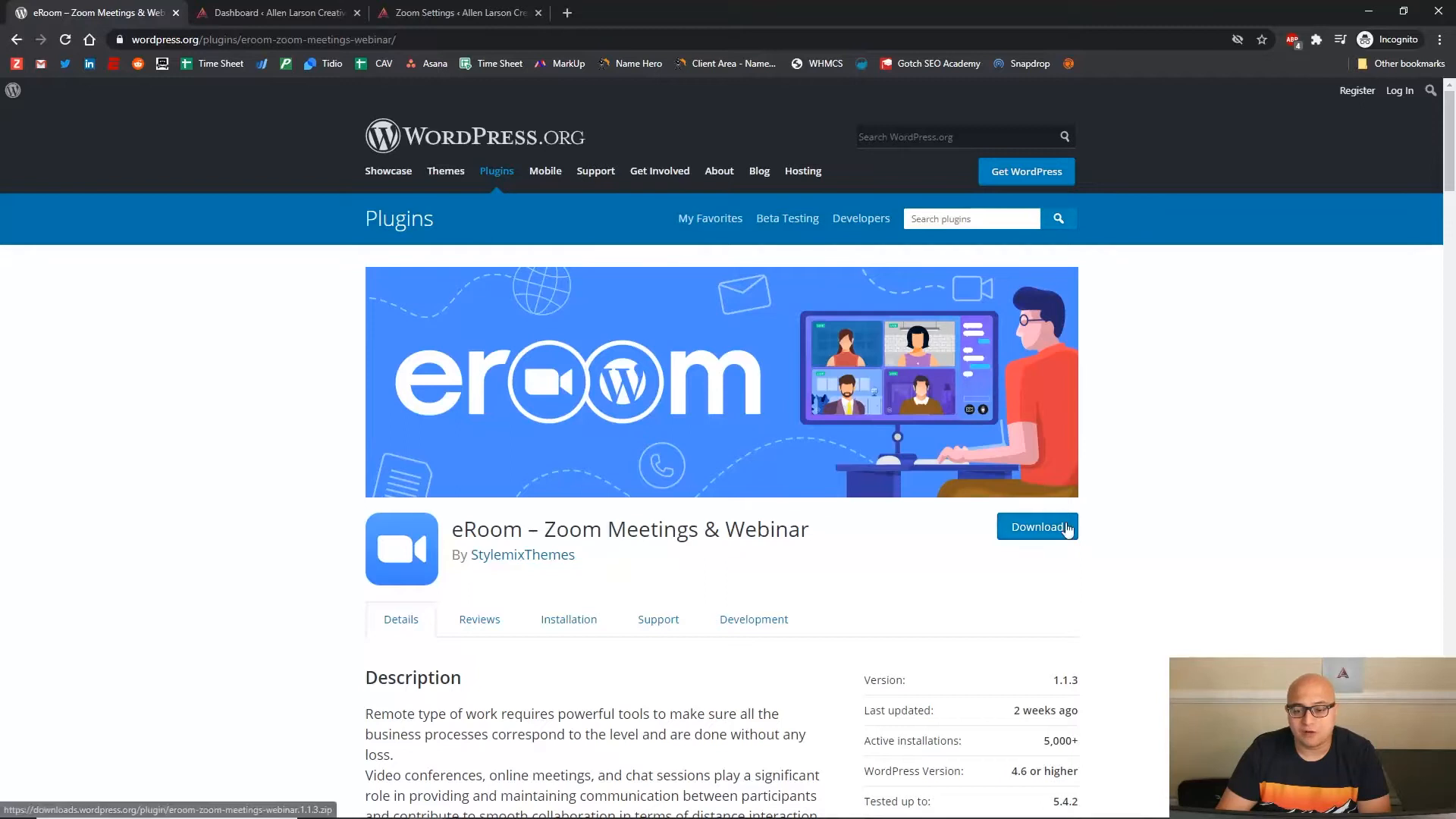
Download the eRoom – Zoom Meetings & Webinar plugin zip, then return to the site dashboard
{"action": "left_click", "coordinate": [1037, 526]}
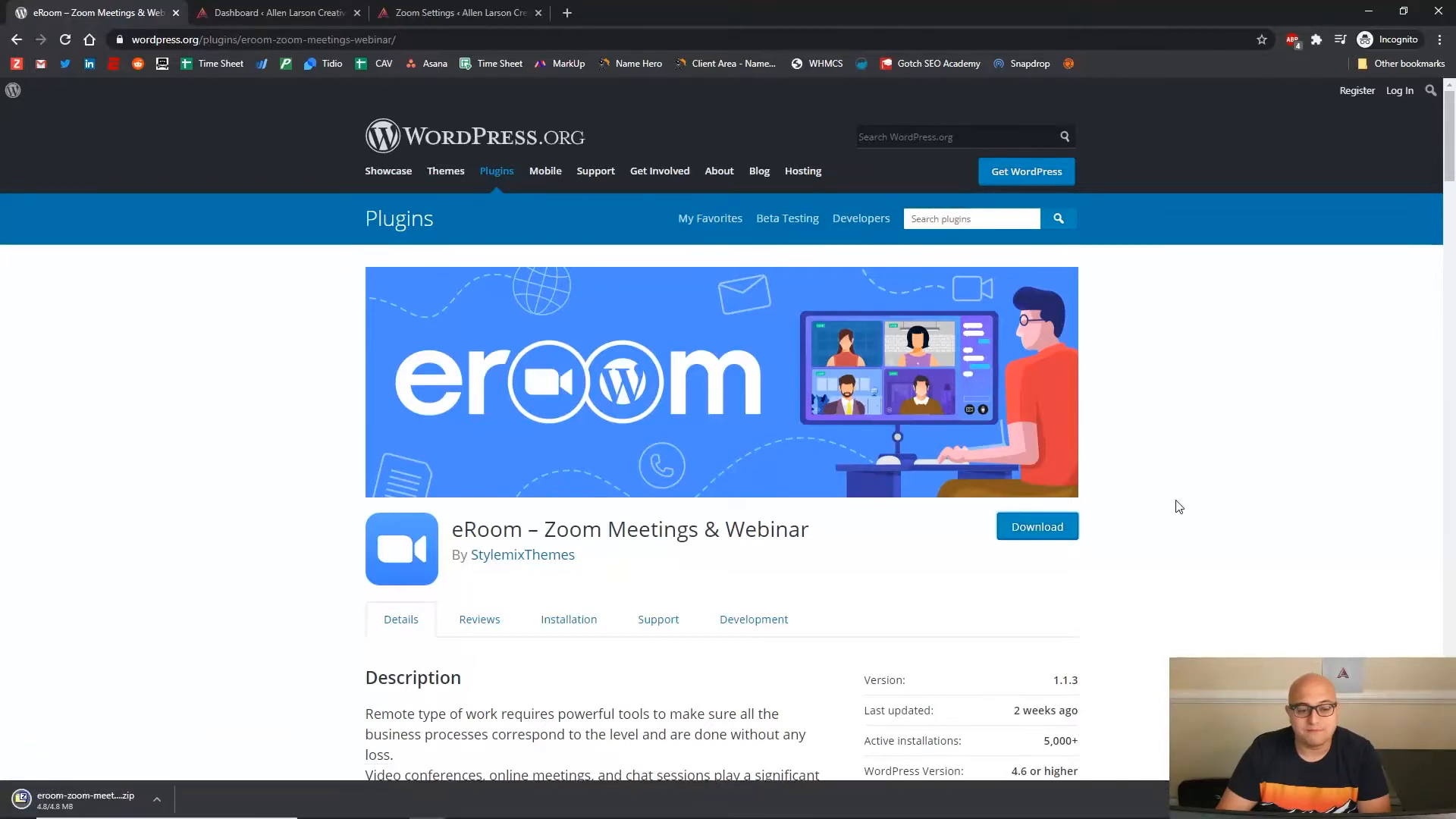
{"action": "left_click", "coordinate": [273, 12]}
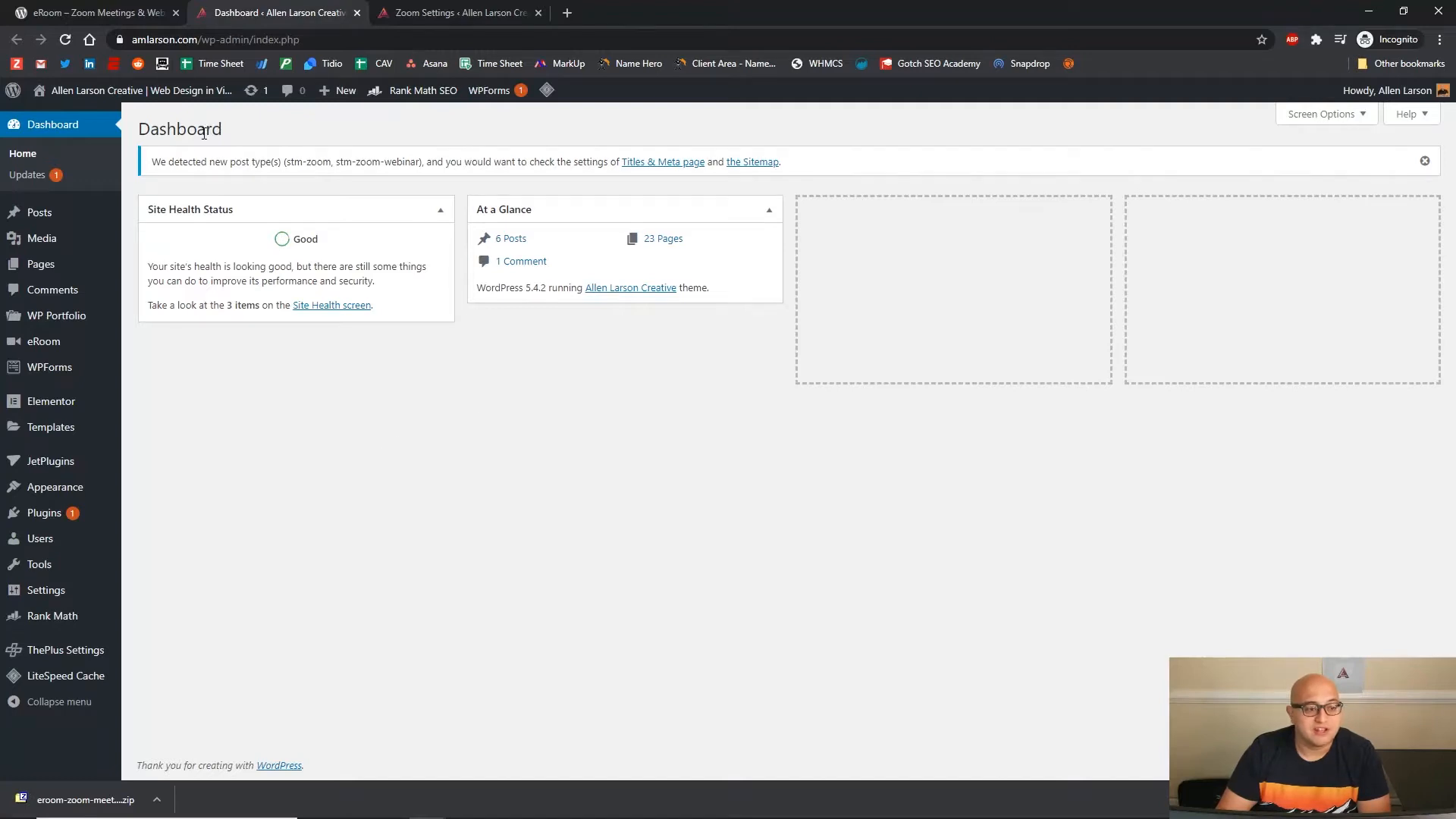
{"action": "mouse_move", "coordinate": [145, 501]}
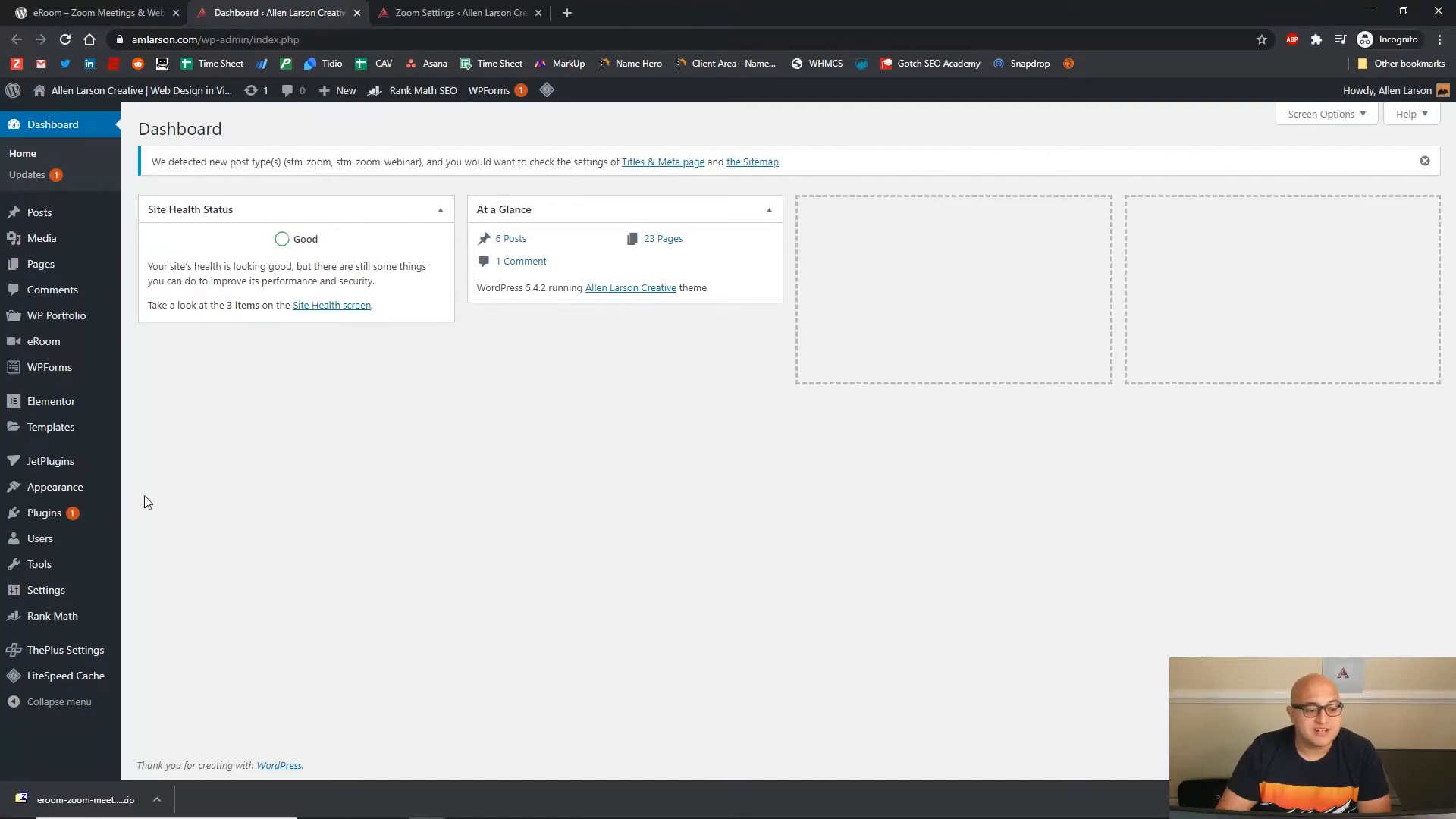
Find 'eroom' in Add Plugins, then install and activate eRoom – Zoom Meetings & Webinar
{"action": "left_click", "coordinate": [44, 513]}
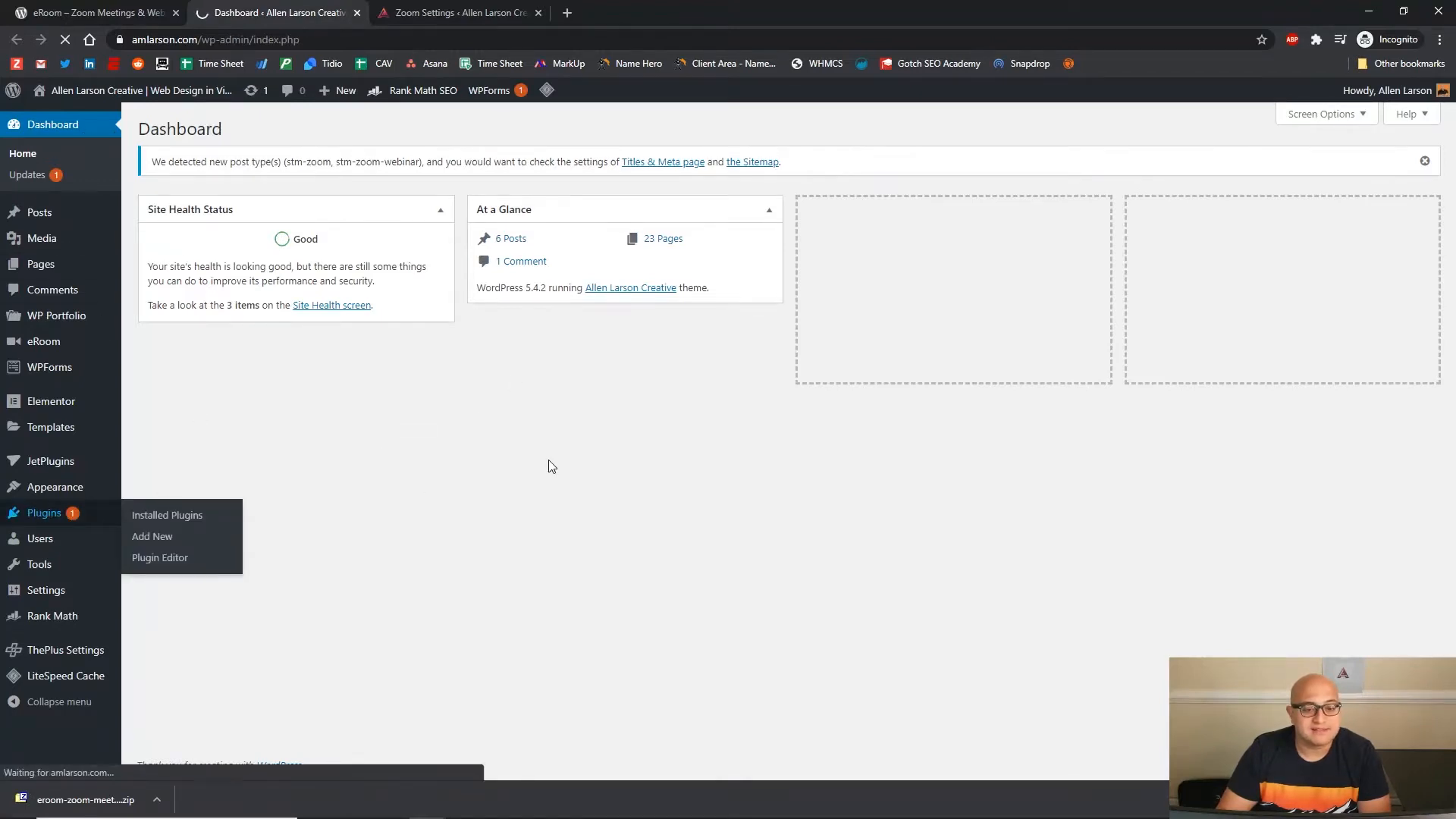
{"action": "left_click", "coordinate": [167, 514]}
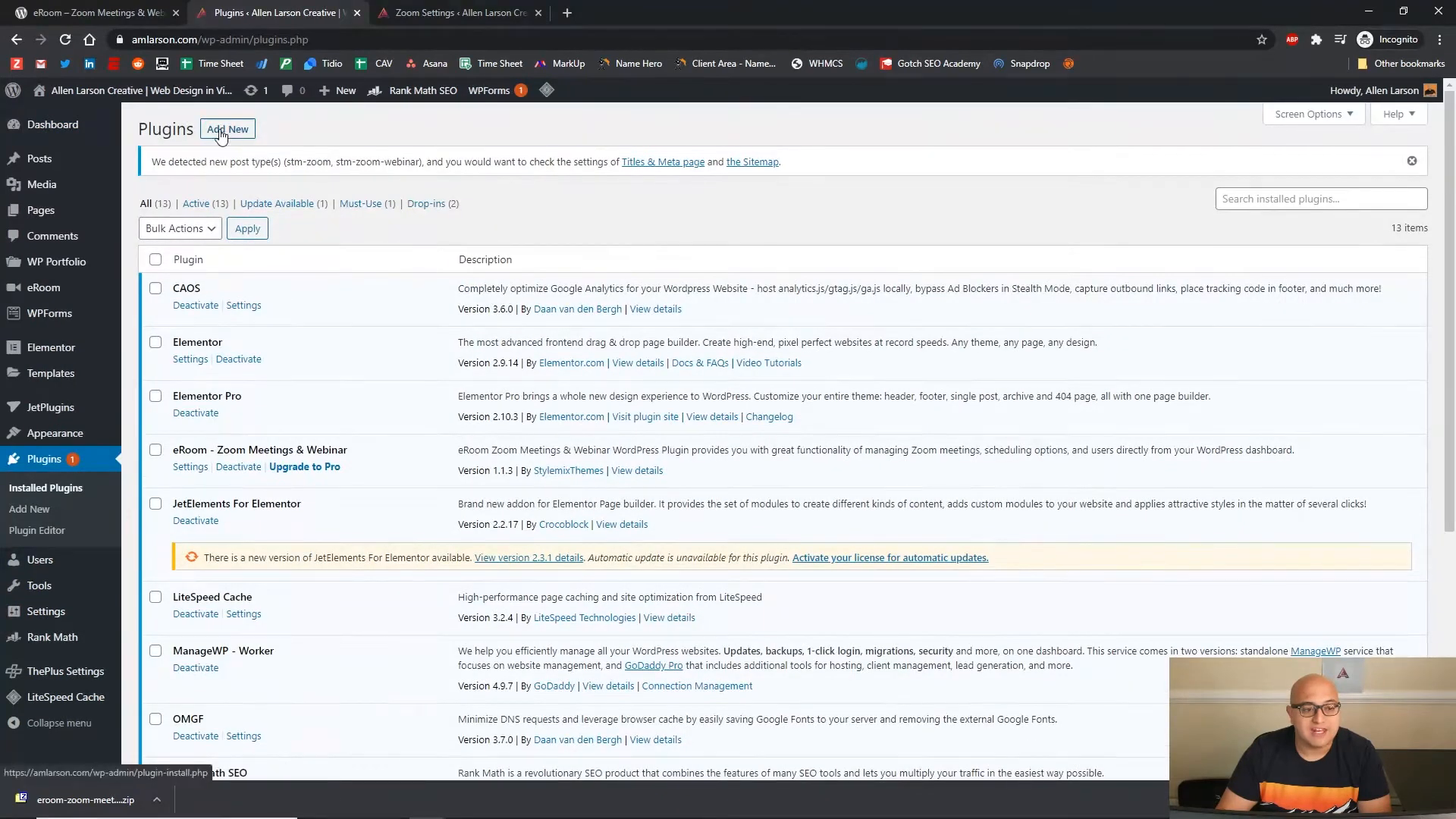
{"action": "left_click", "coordinate": [227, 128]}
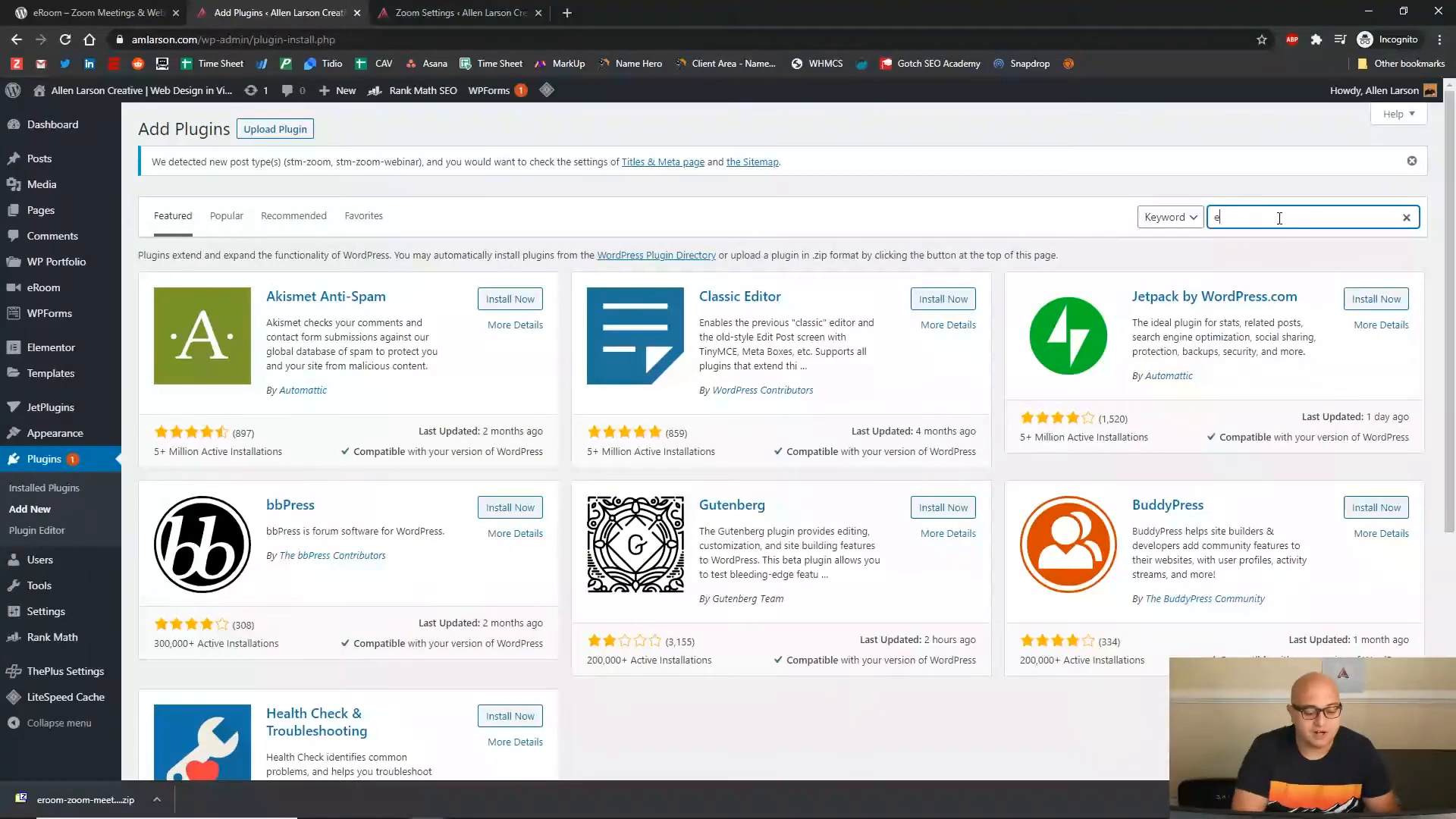
{"action": "type", "text": "eroom"}
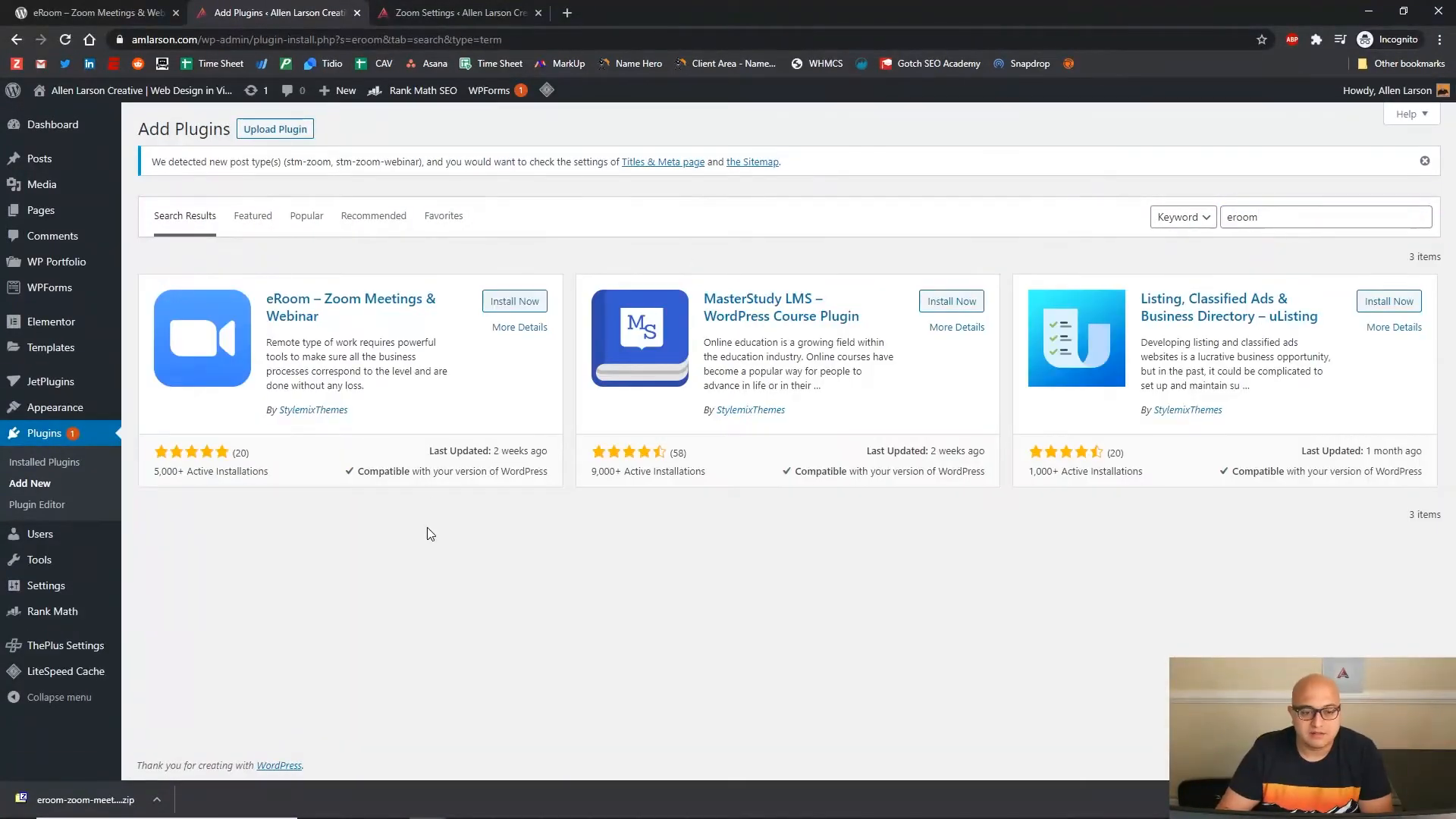
{"action": "left_click", "coordinate": [513, 301]}
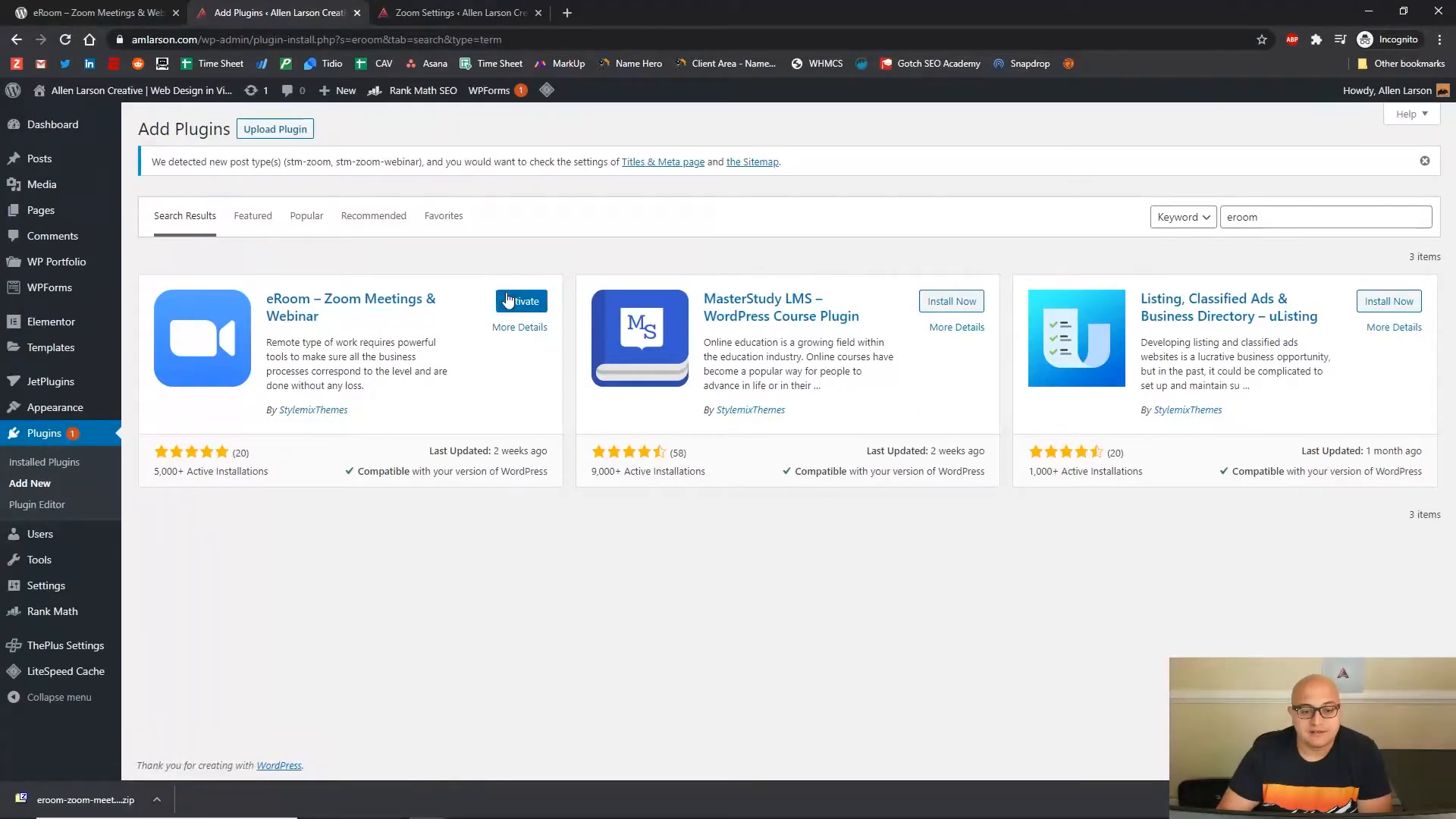
{"action": "left_click", "coordinate": [521, 301]}
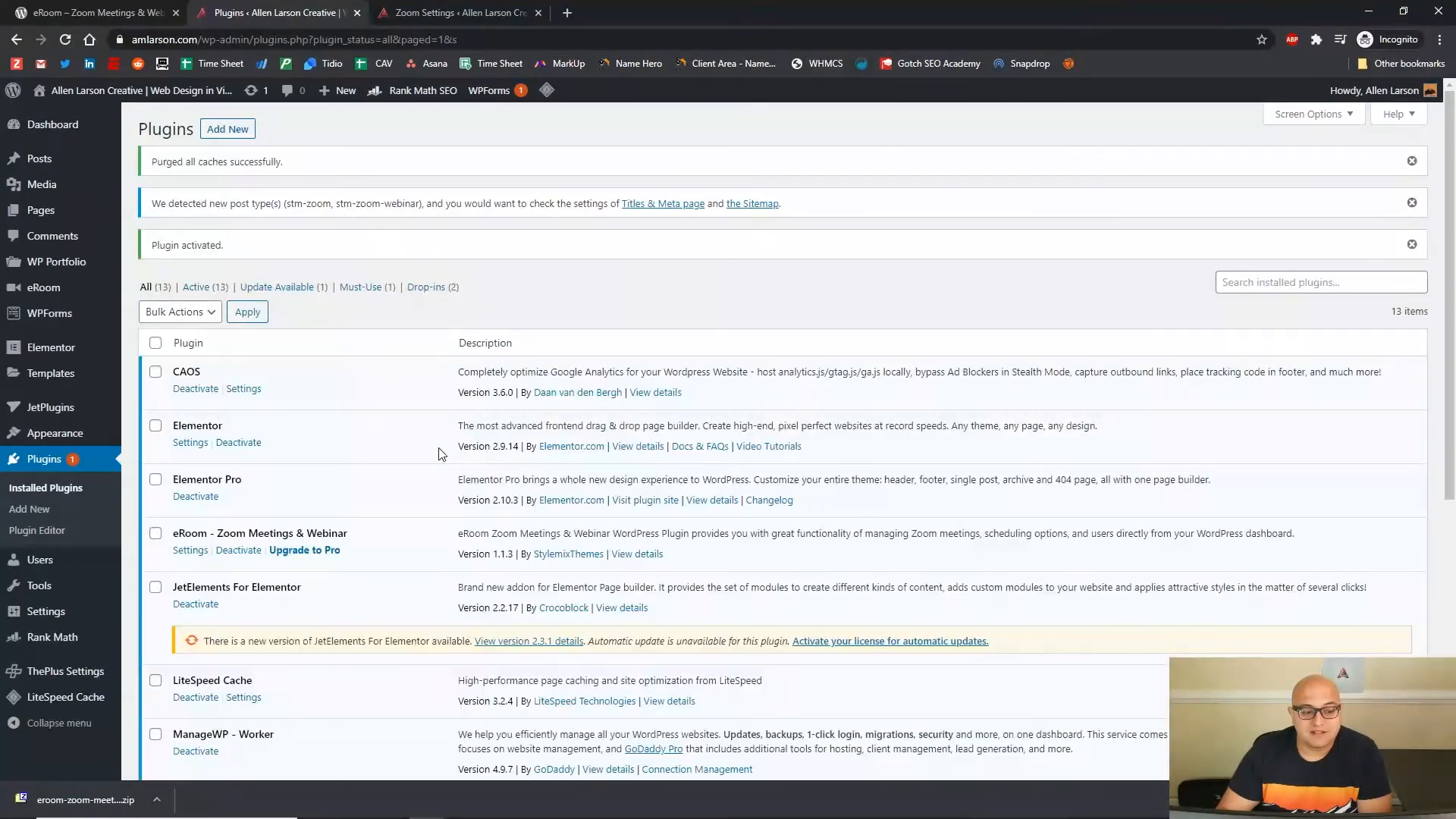
Open eRoom's Settings from the plugins list and inspect the empty API key fields
{"action": "scroll", "scroll_direction": "down", "scroll_amount": 3}
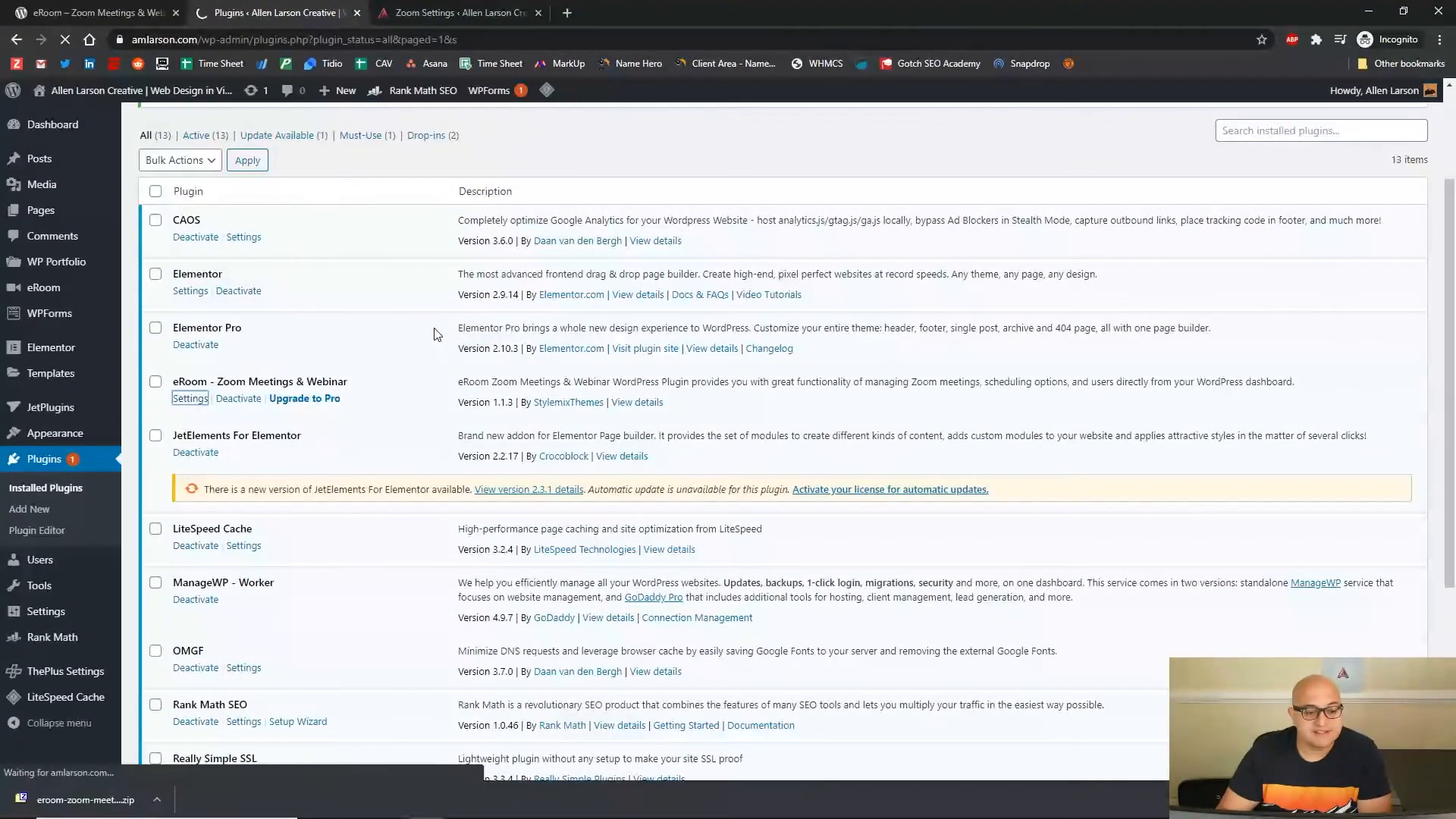
{"action": "left_click", "coordinate": [190, 397]}
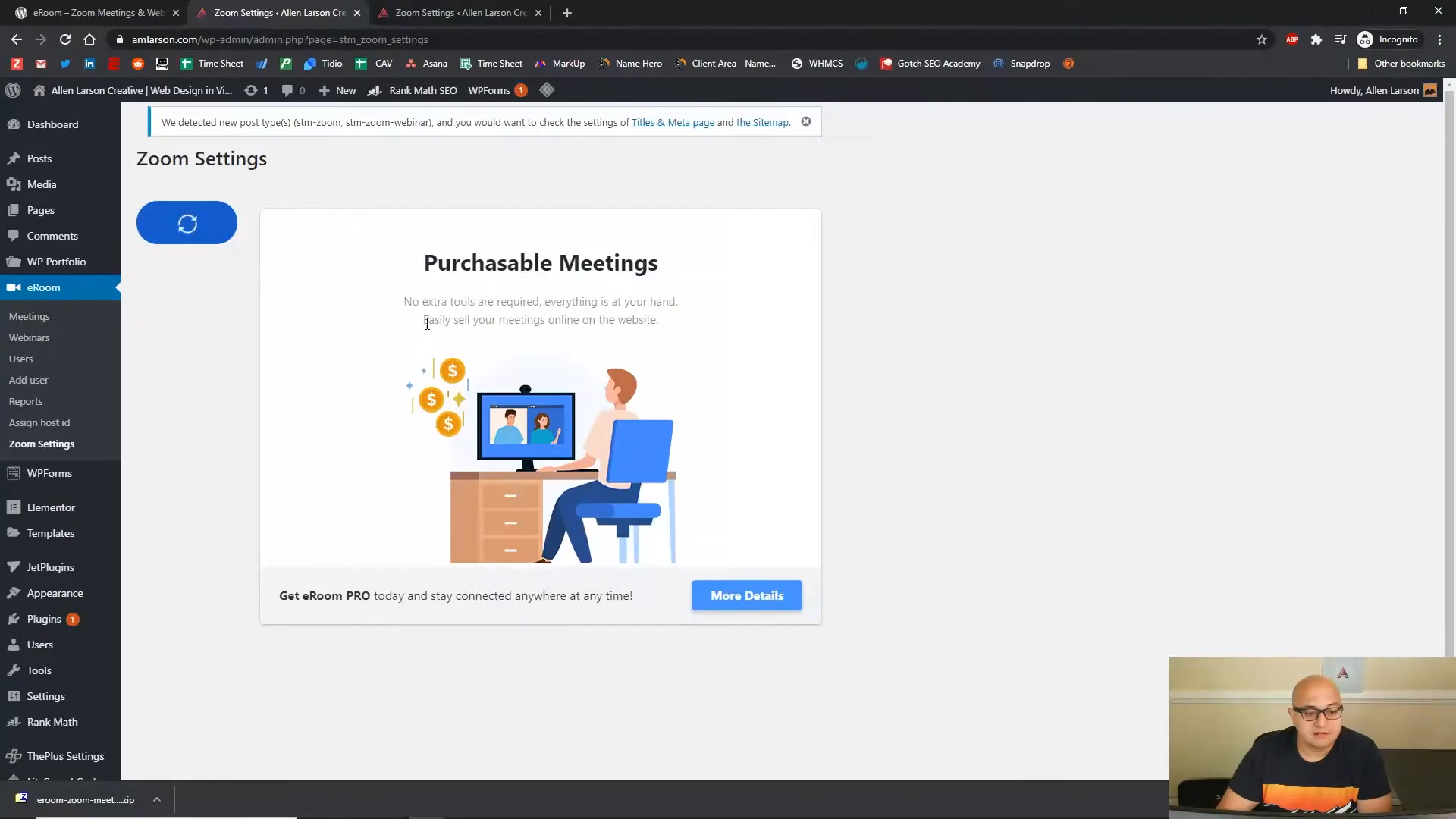
{"action": "left_click", "coordinate": [186, 223]}
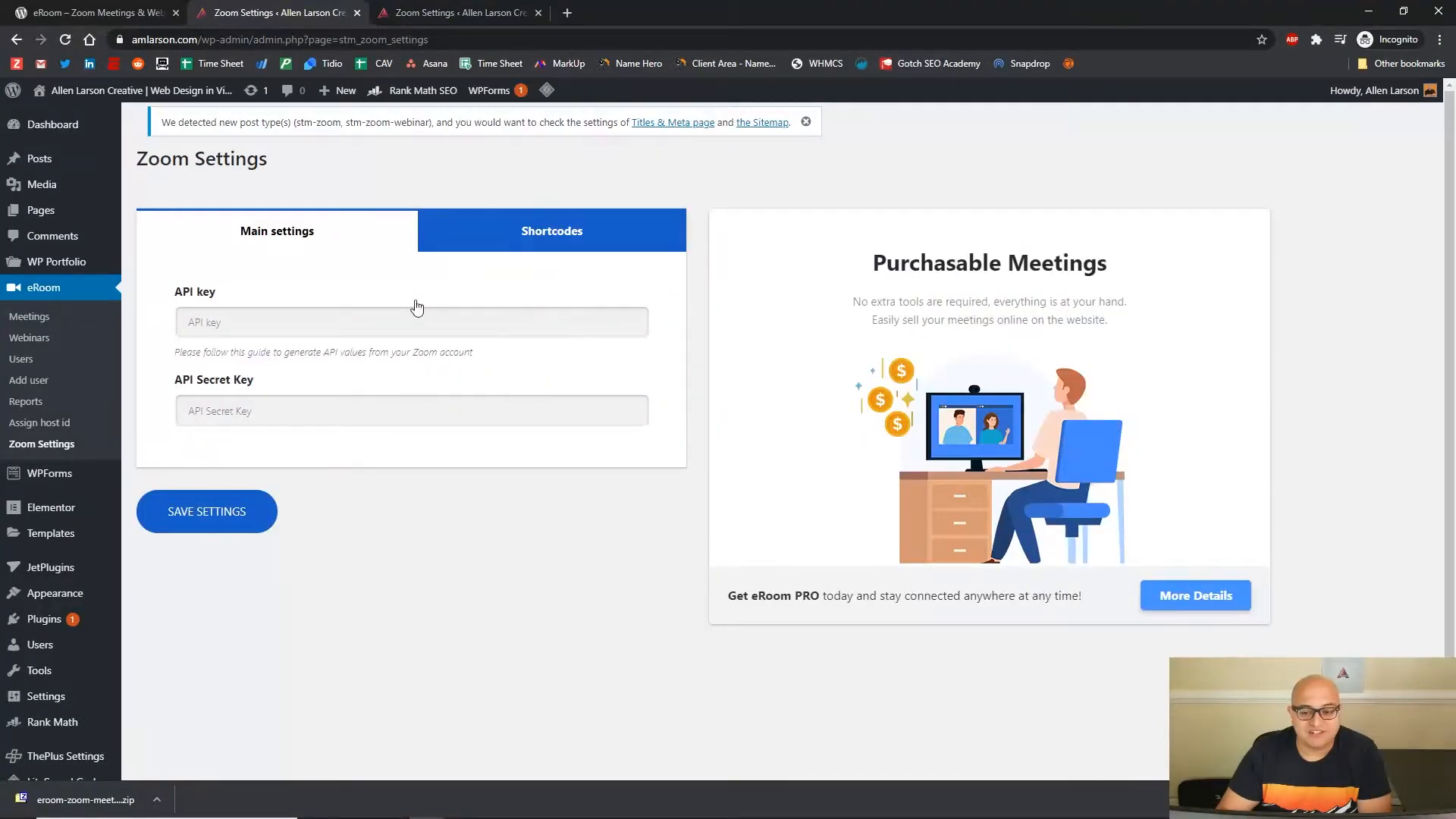
{"action": "mouse_move", "coordinate": [251, 253]}
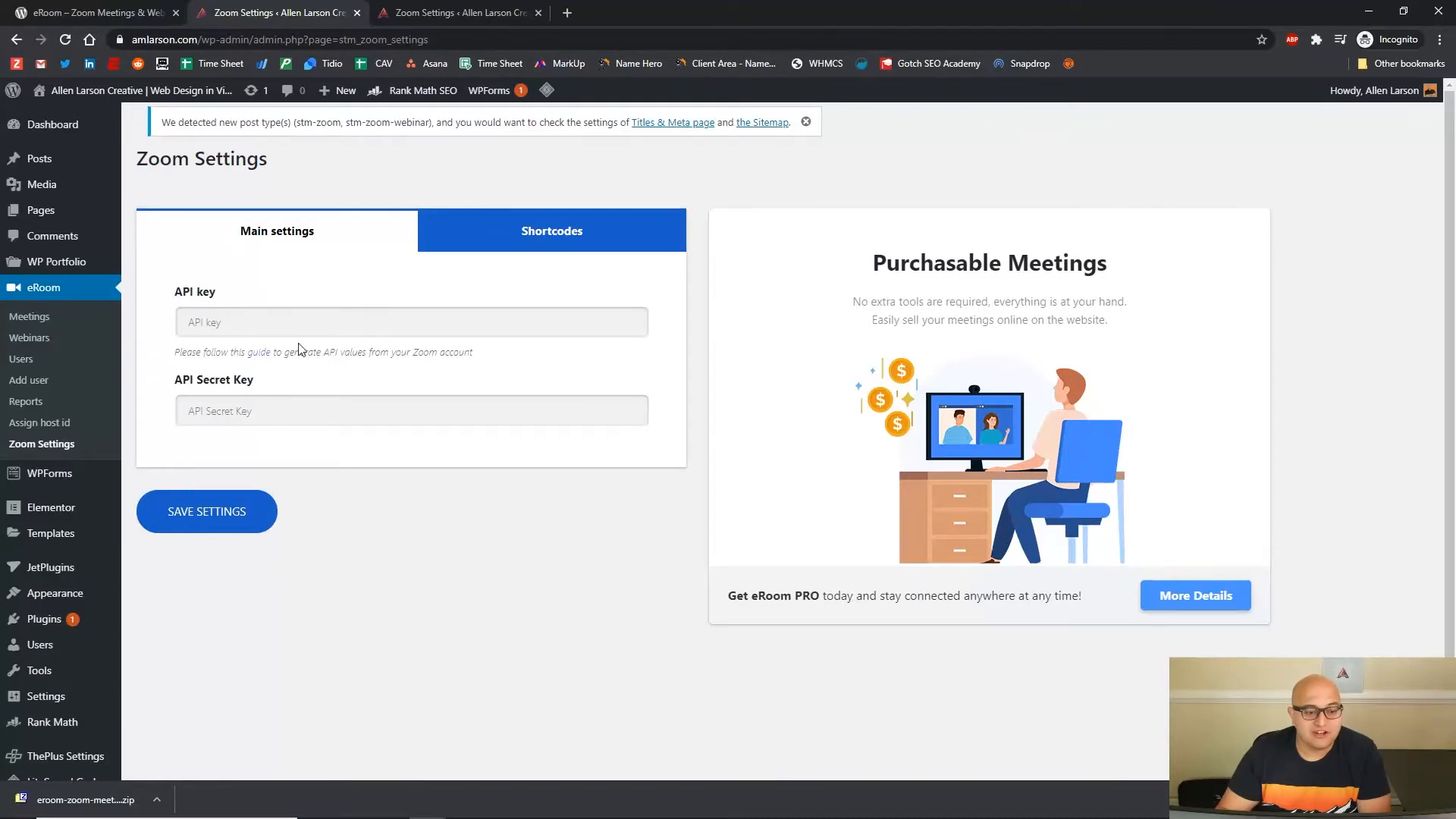
{"action": "double_click", "coordinate": [188, 291]}
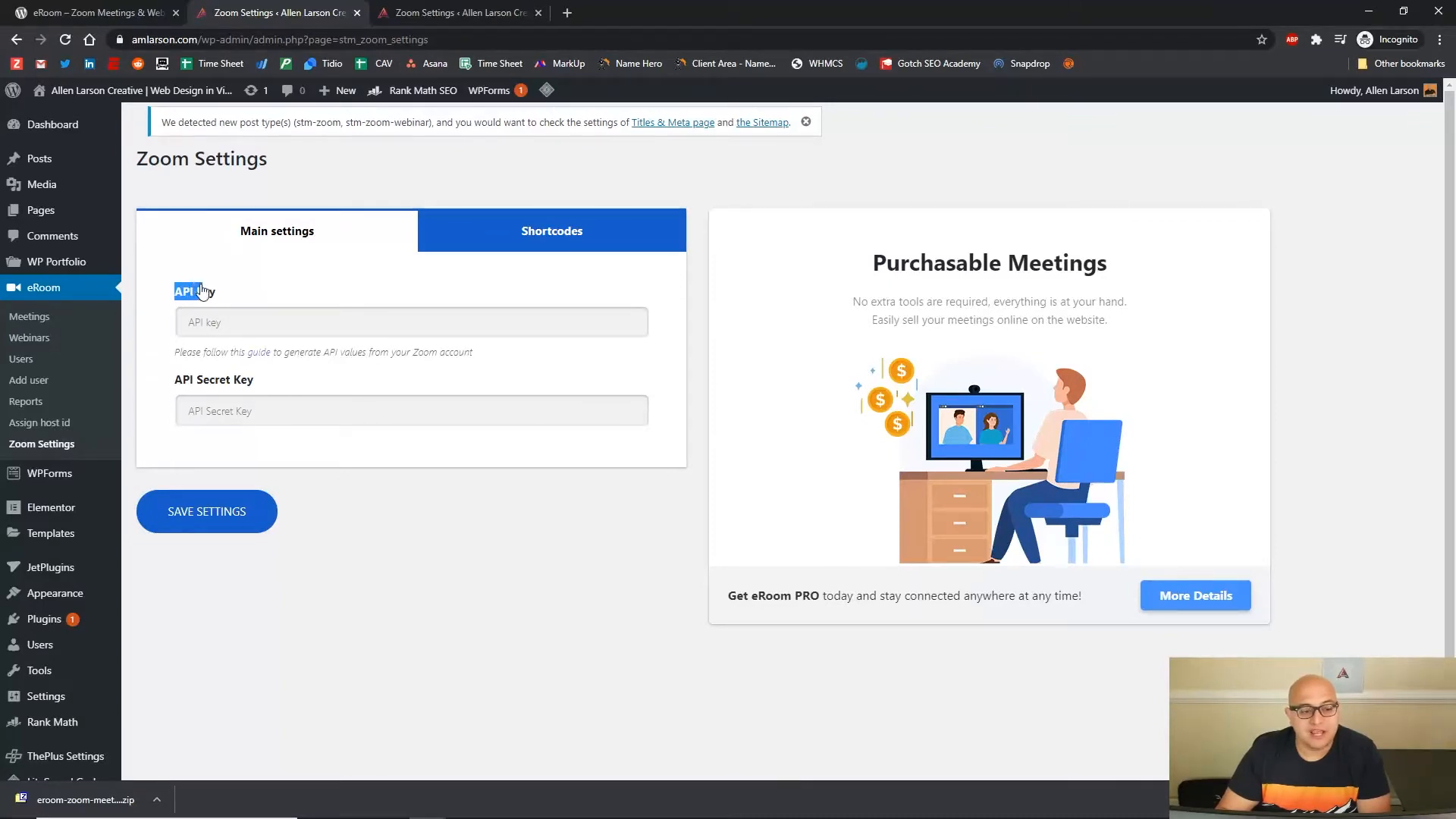
{"action": "mouse_move", "coordinate": [245, 388]}
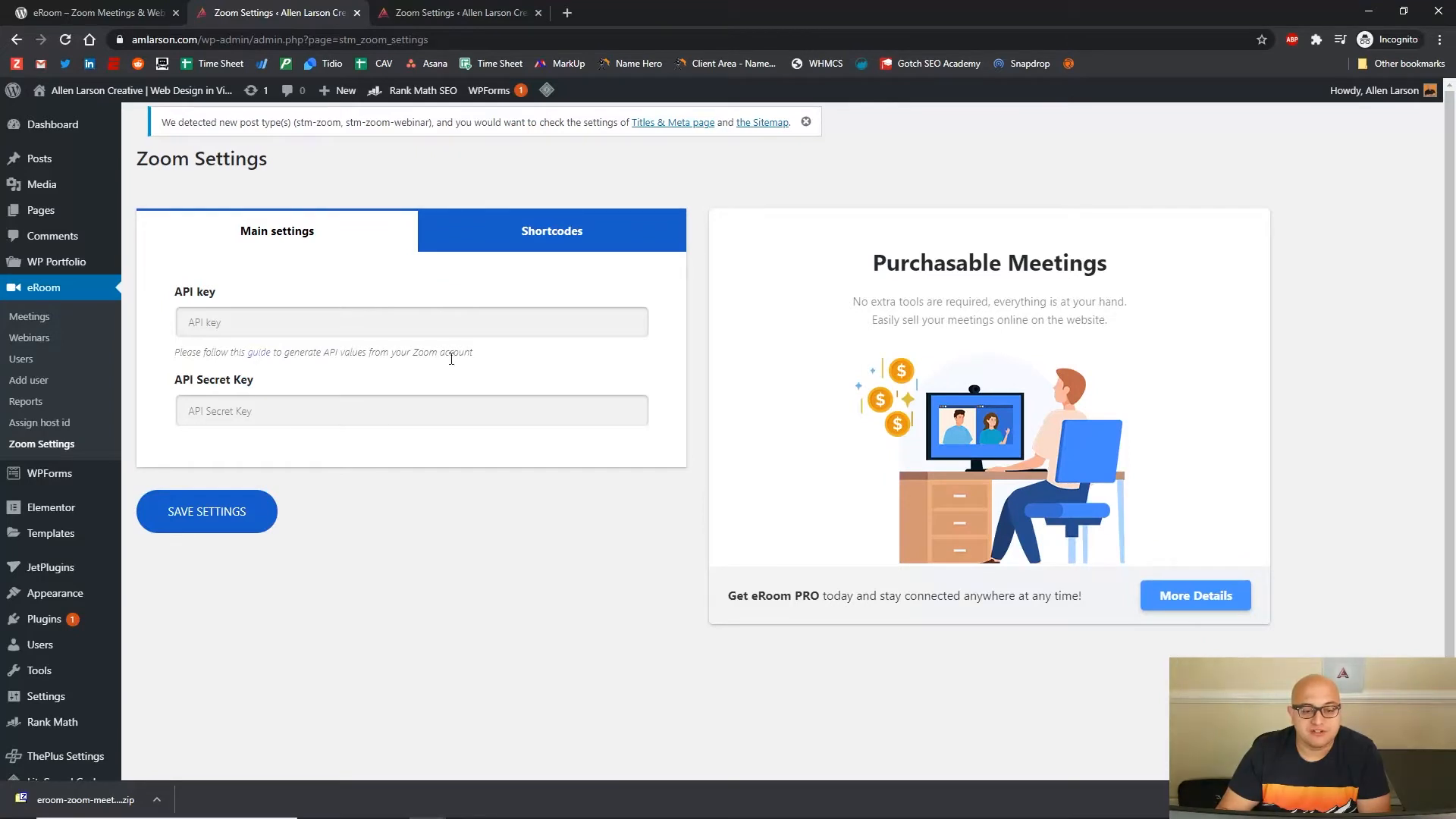
{"action": "mouse_move", "coordinate": [476, 365]}
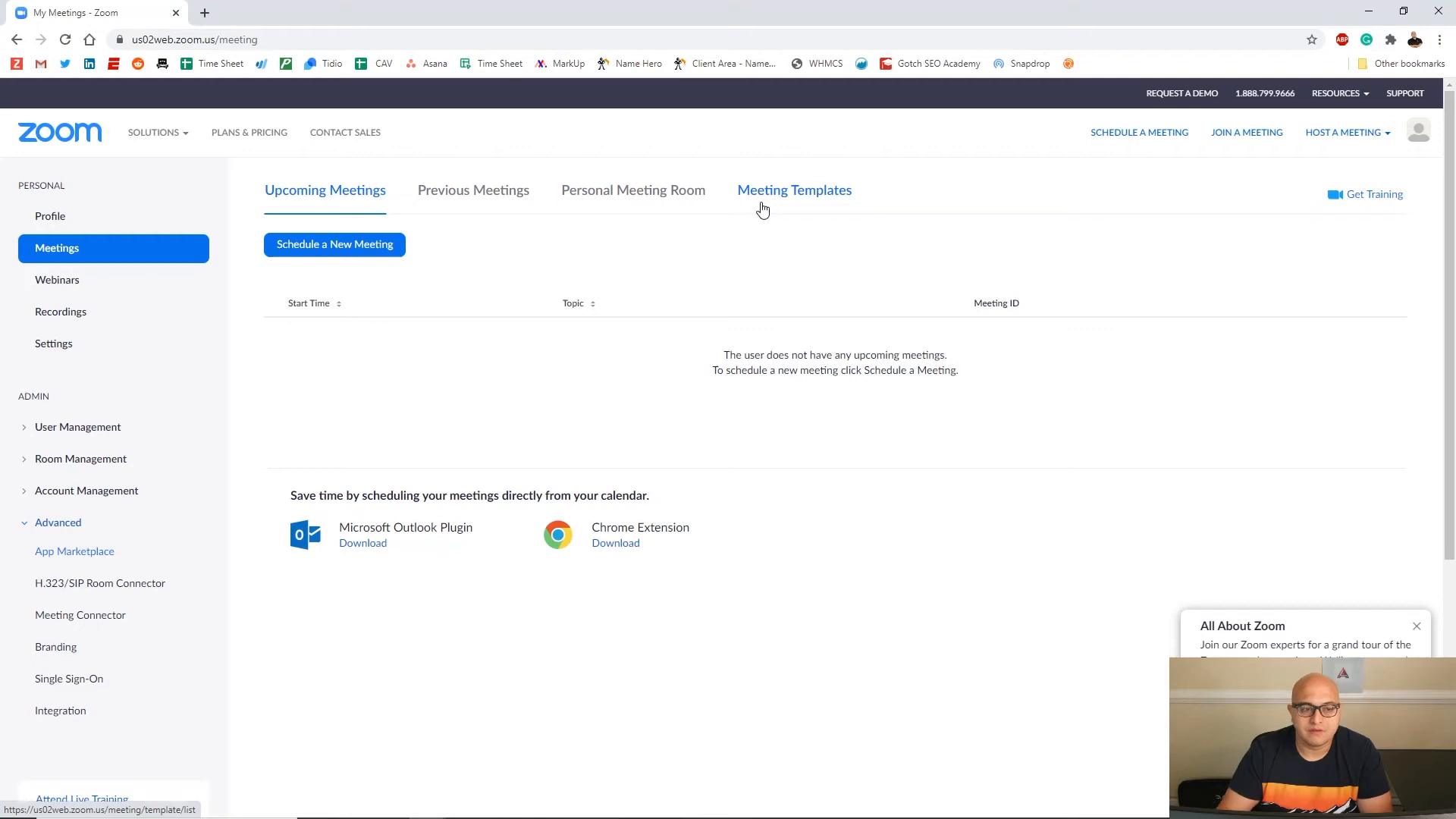
{"action": "mouse_move", "coordinate": [612, 636]}
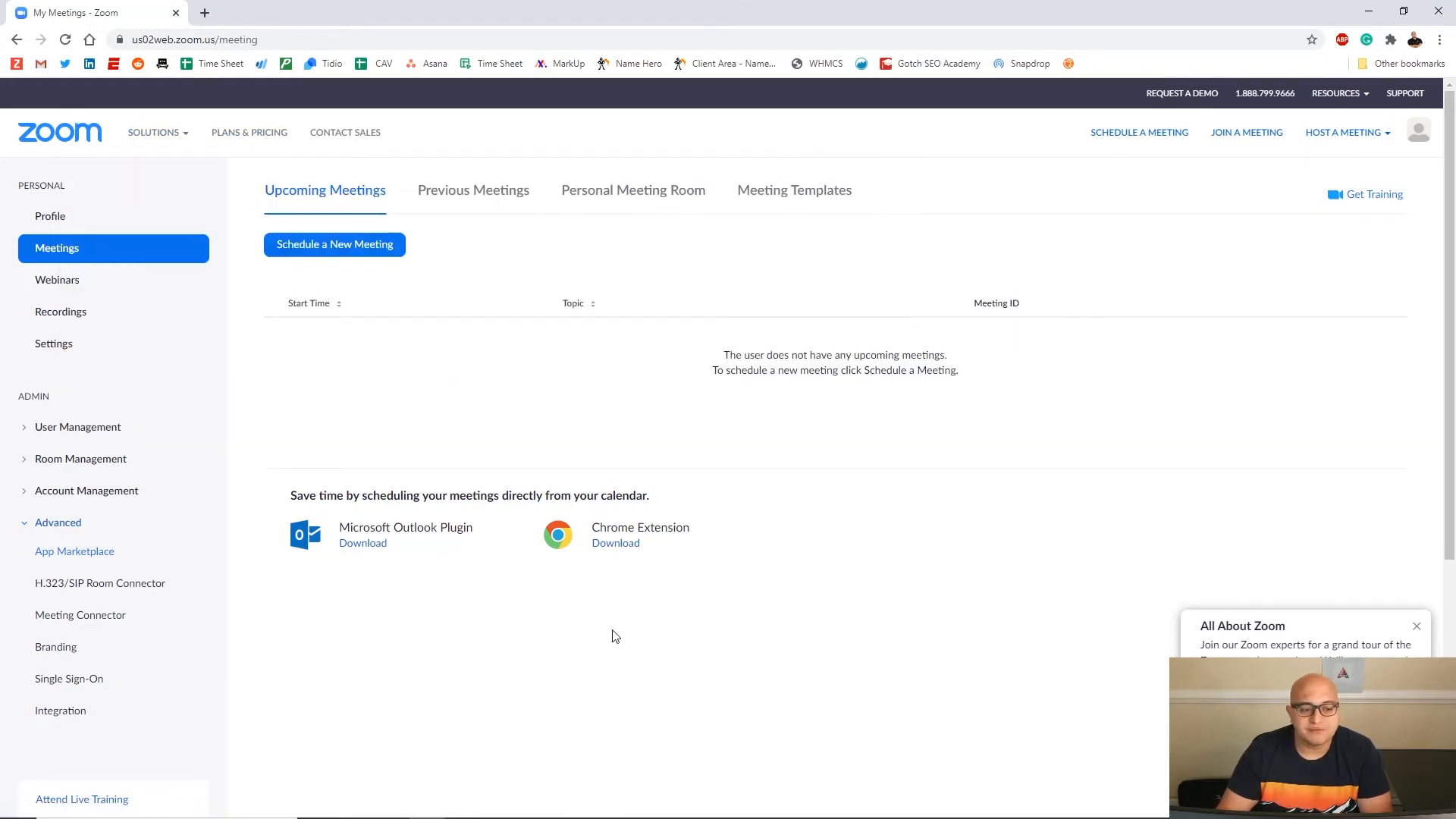
{"action": "mouse_move", "coordinate": [78, 539]}
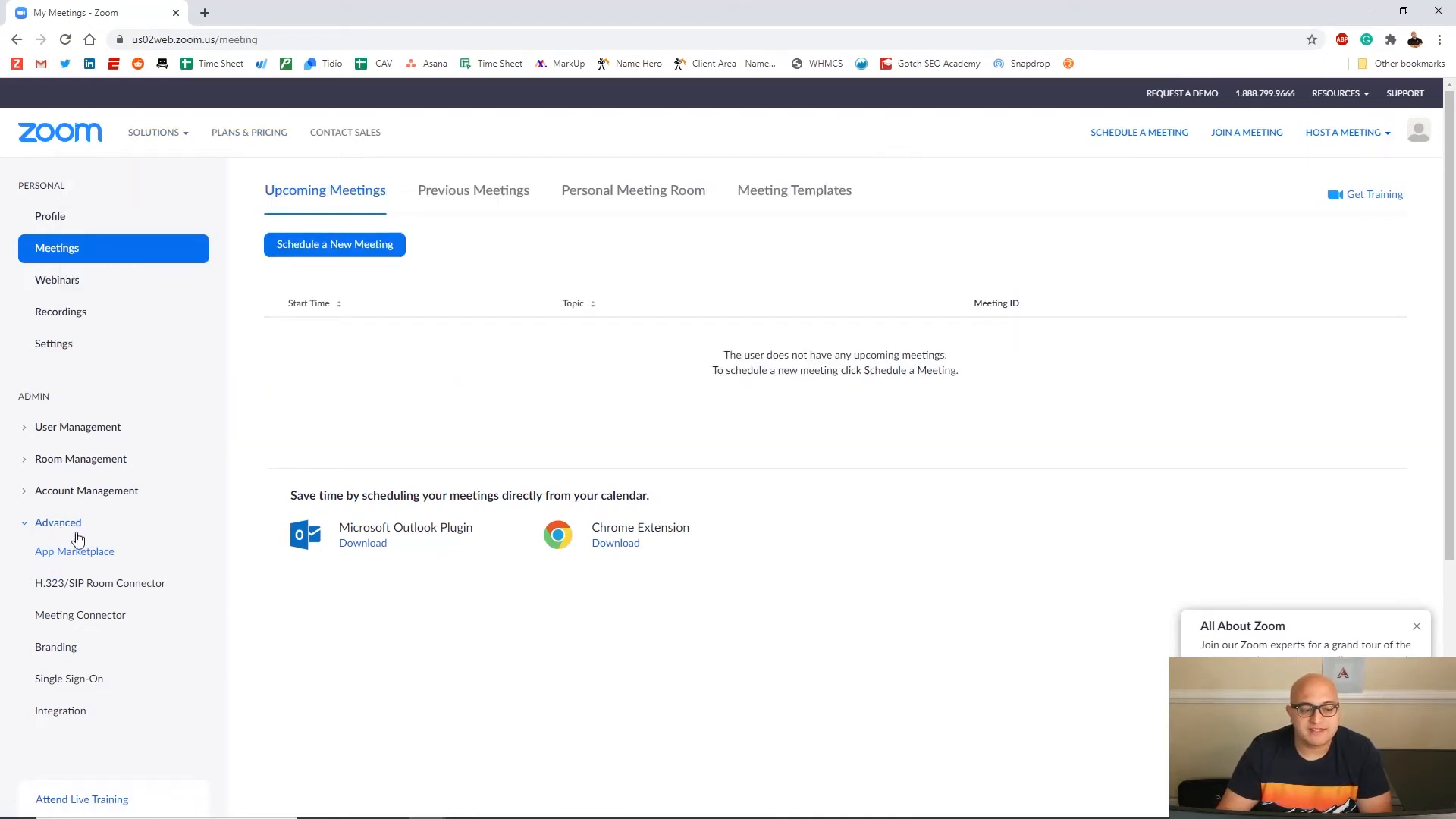
{"action": "mouse_move", "coordinate": [74, 557]}
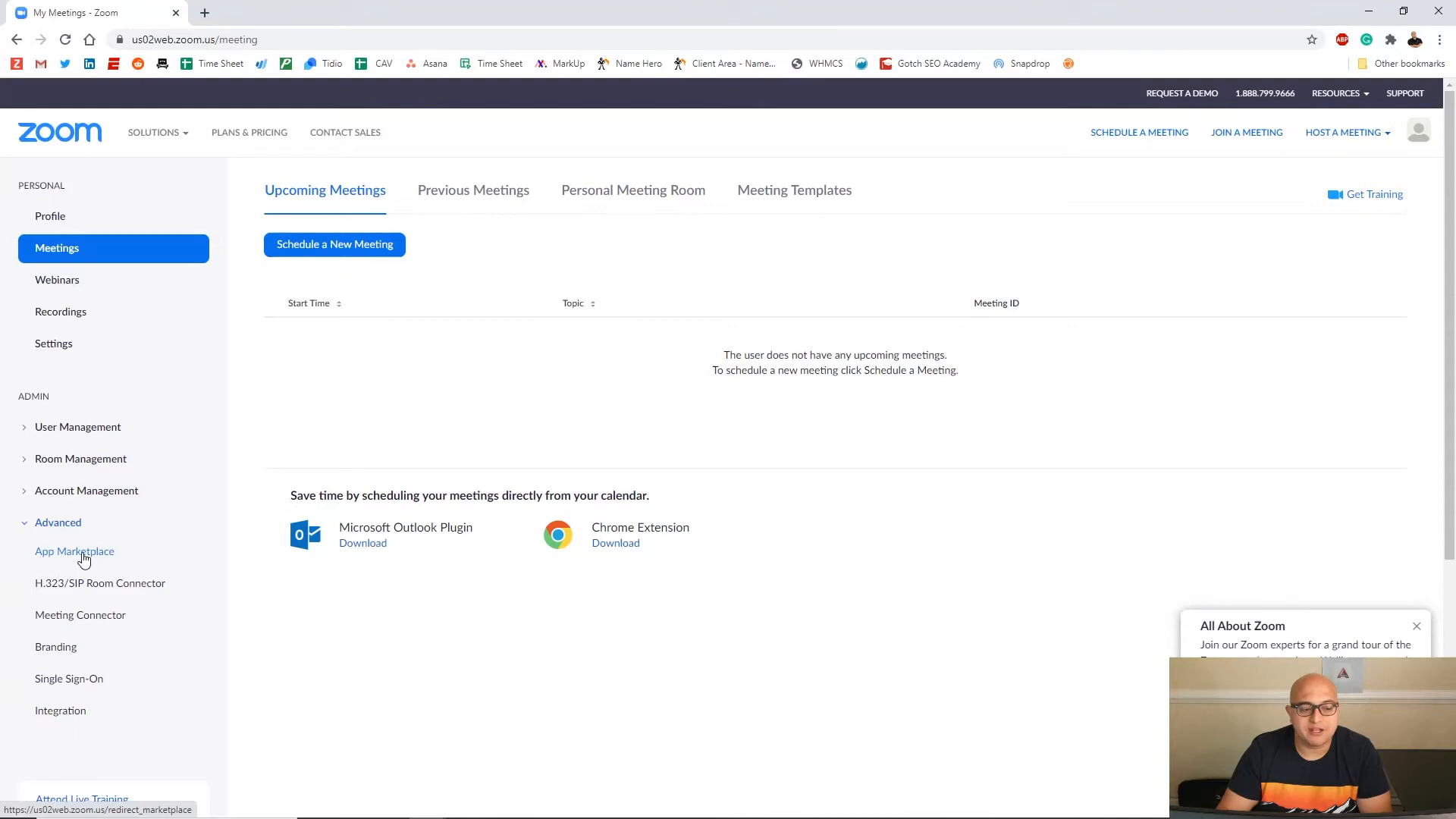
Open App Marketplace from the Zoom portal's Advanced sidebar section
{"action": "left_click", "coordinate": [74, 550]}
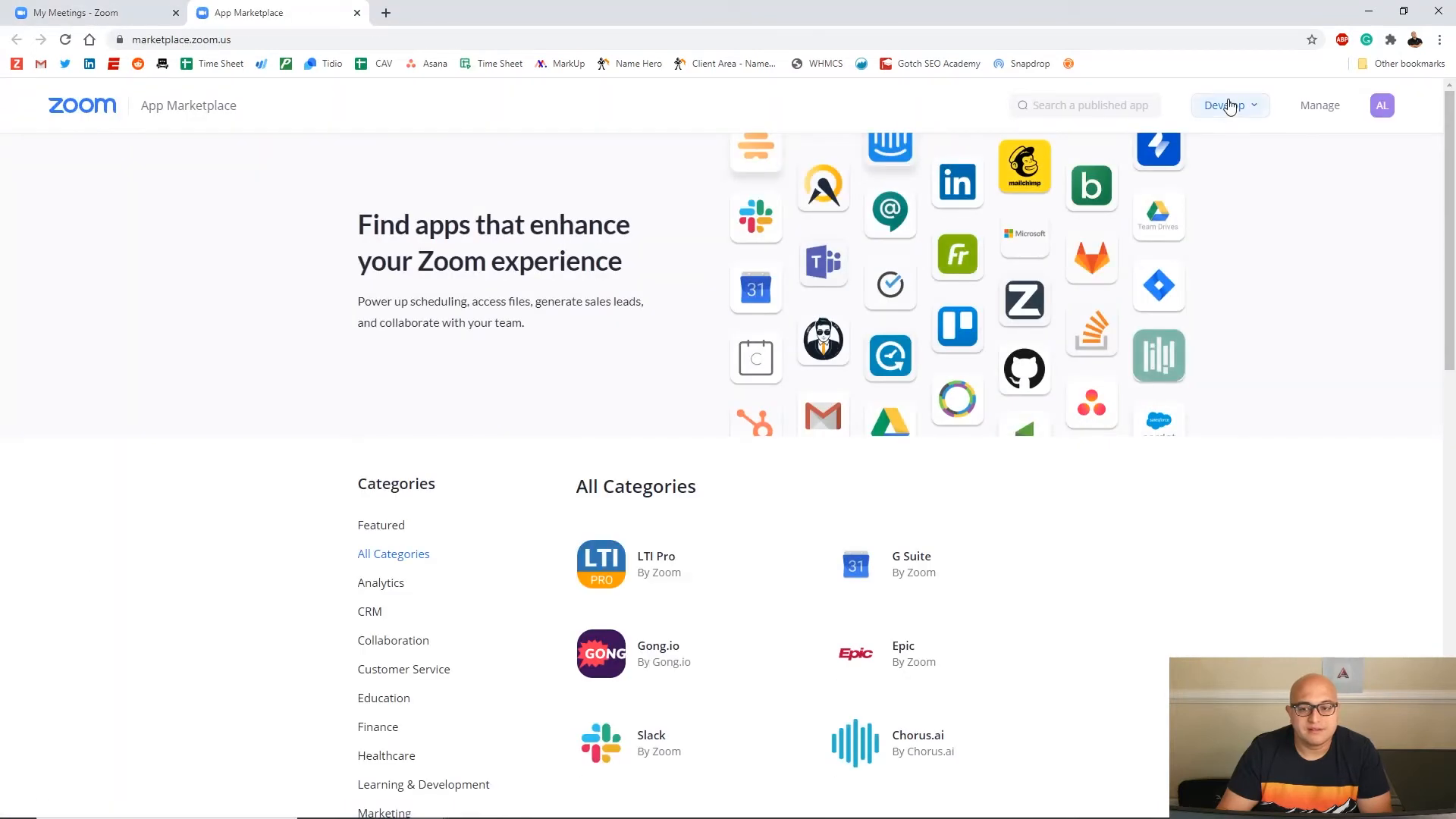
Build a new JWT-type app and create it with the name 'Website'
{"action": "left_click", "coordinate": [1224, 105]}
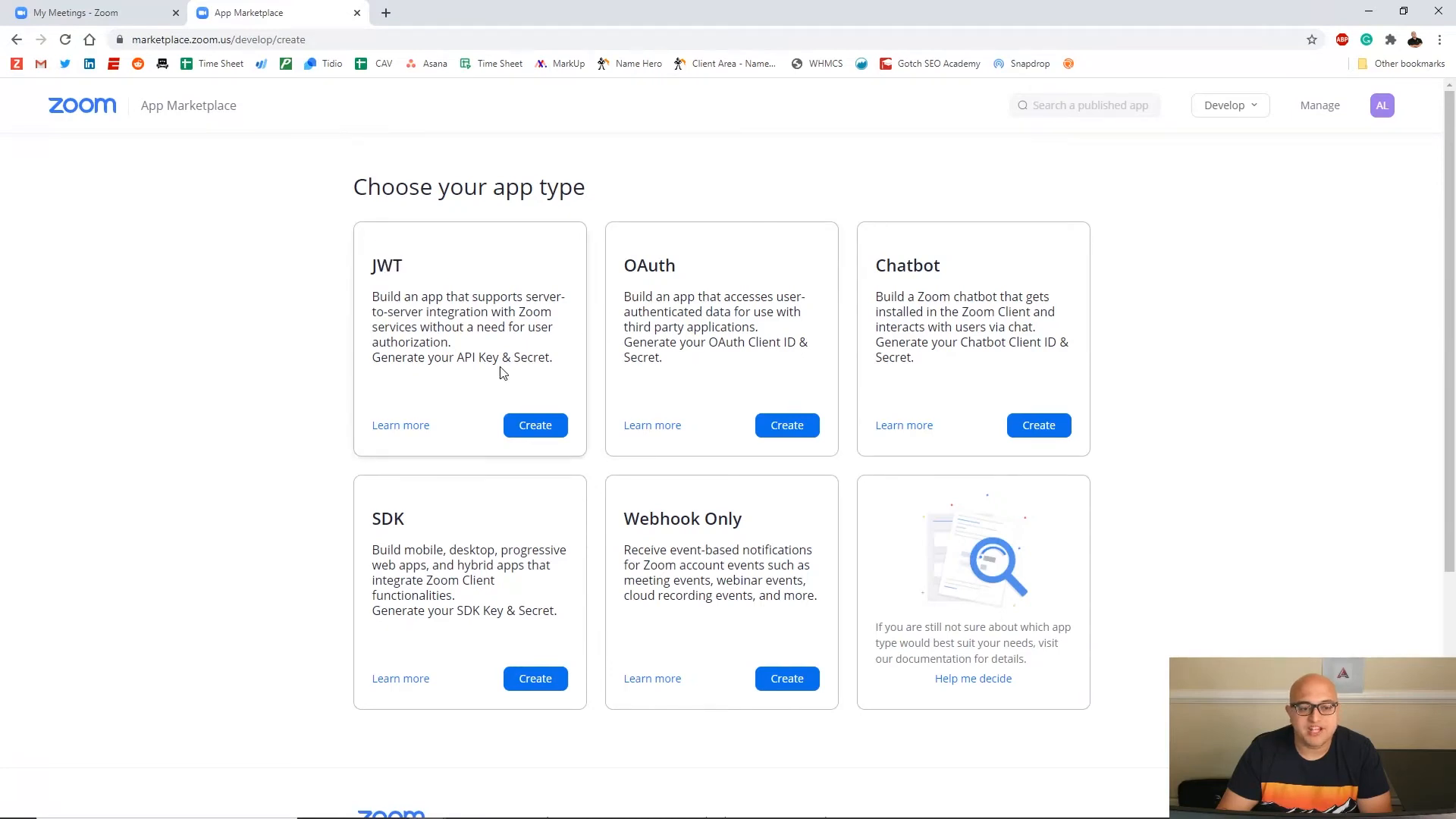
{"action": "left_click", "coordinate": [534, 425]}
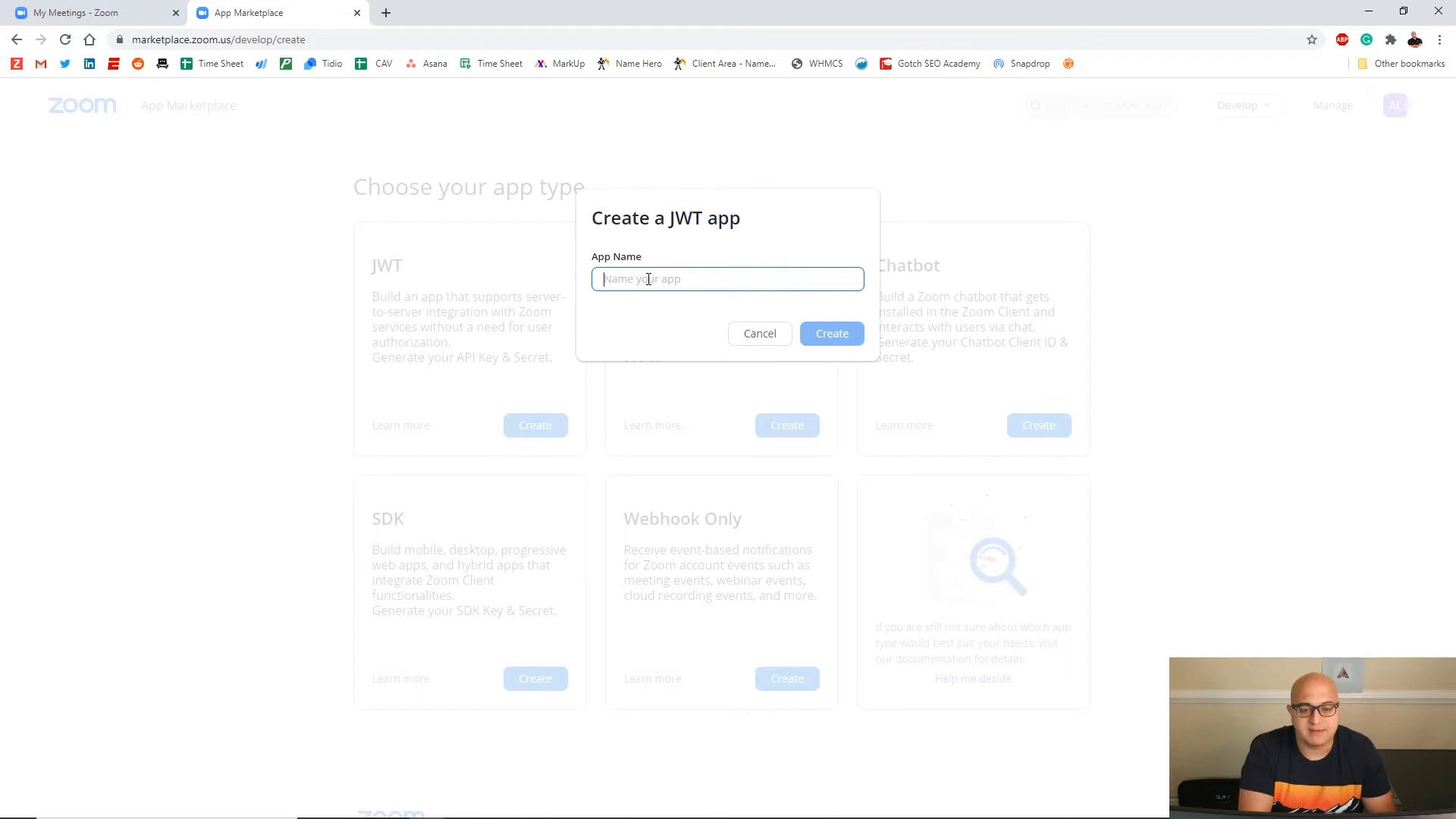
{"action": "type", "text": "Website"}
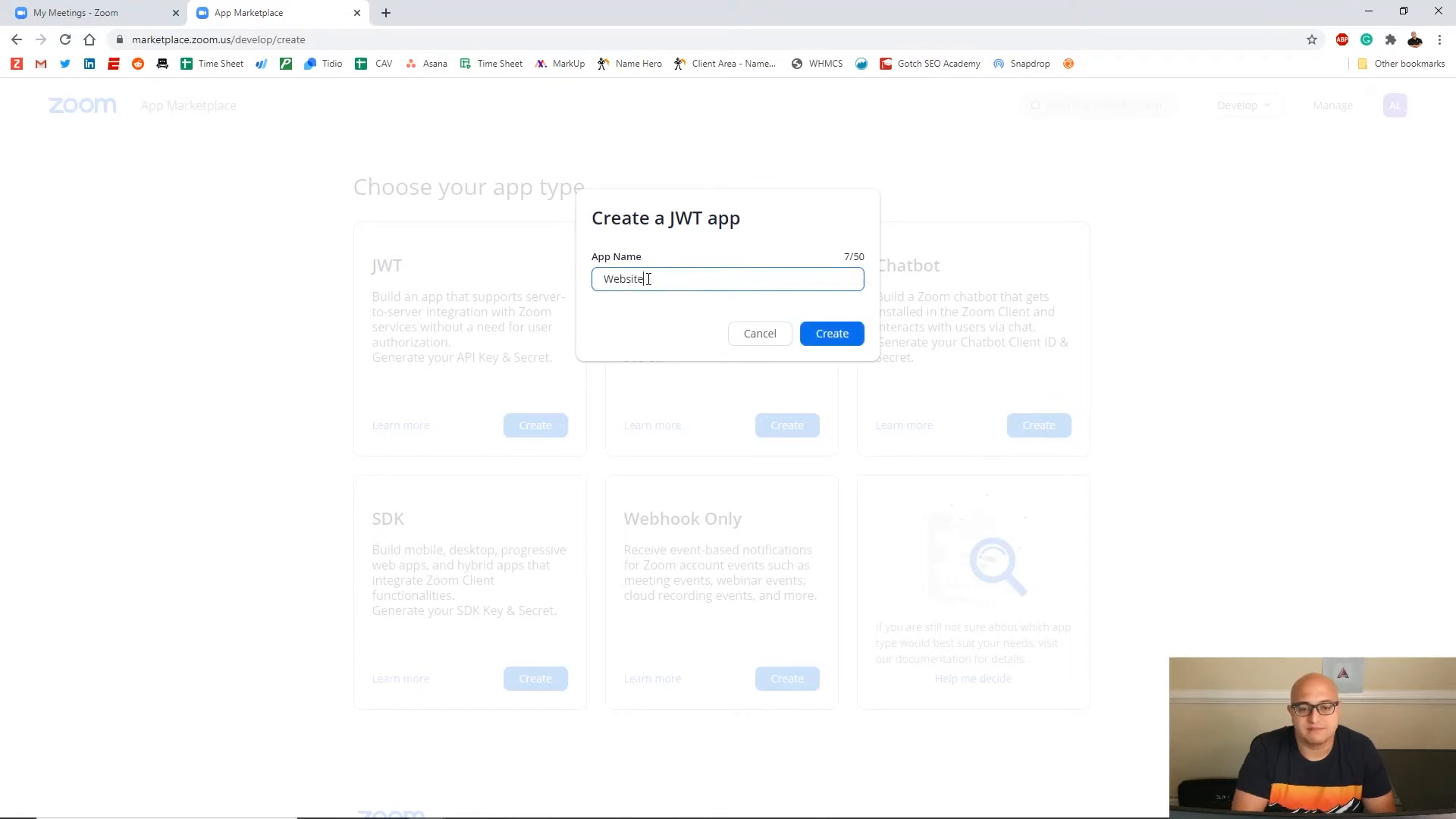
{"action": "left_click", "coordinate": [830, 334]}
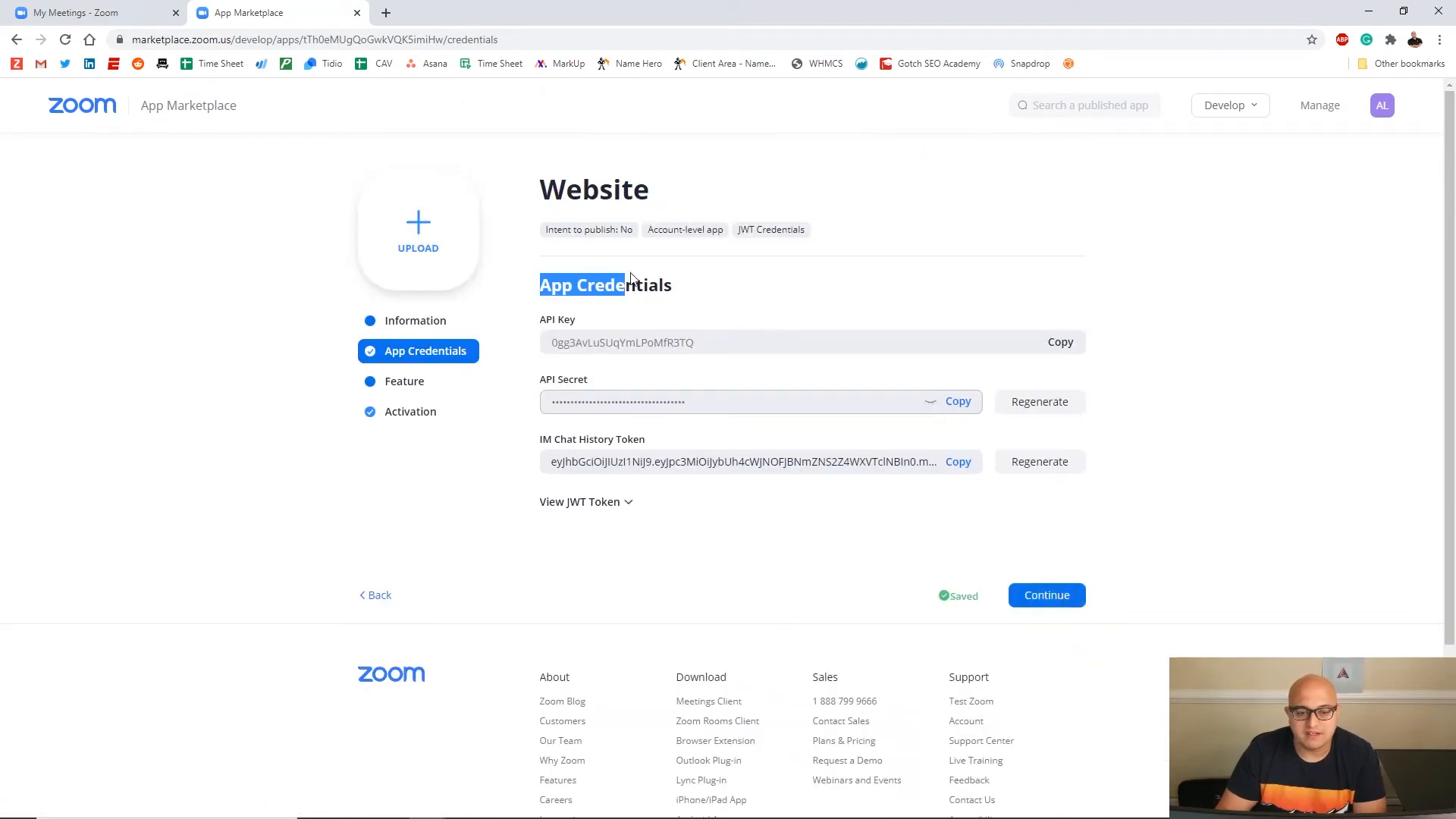
{"action": "mouse_move", "coordinate": [629, 406]}
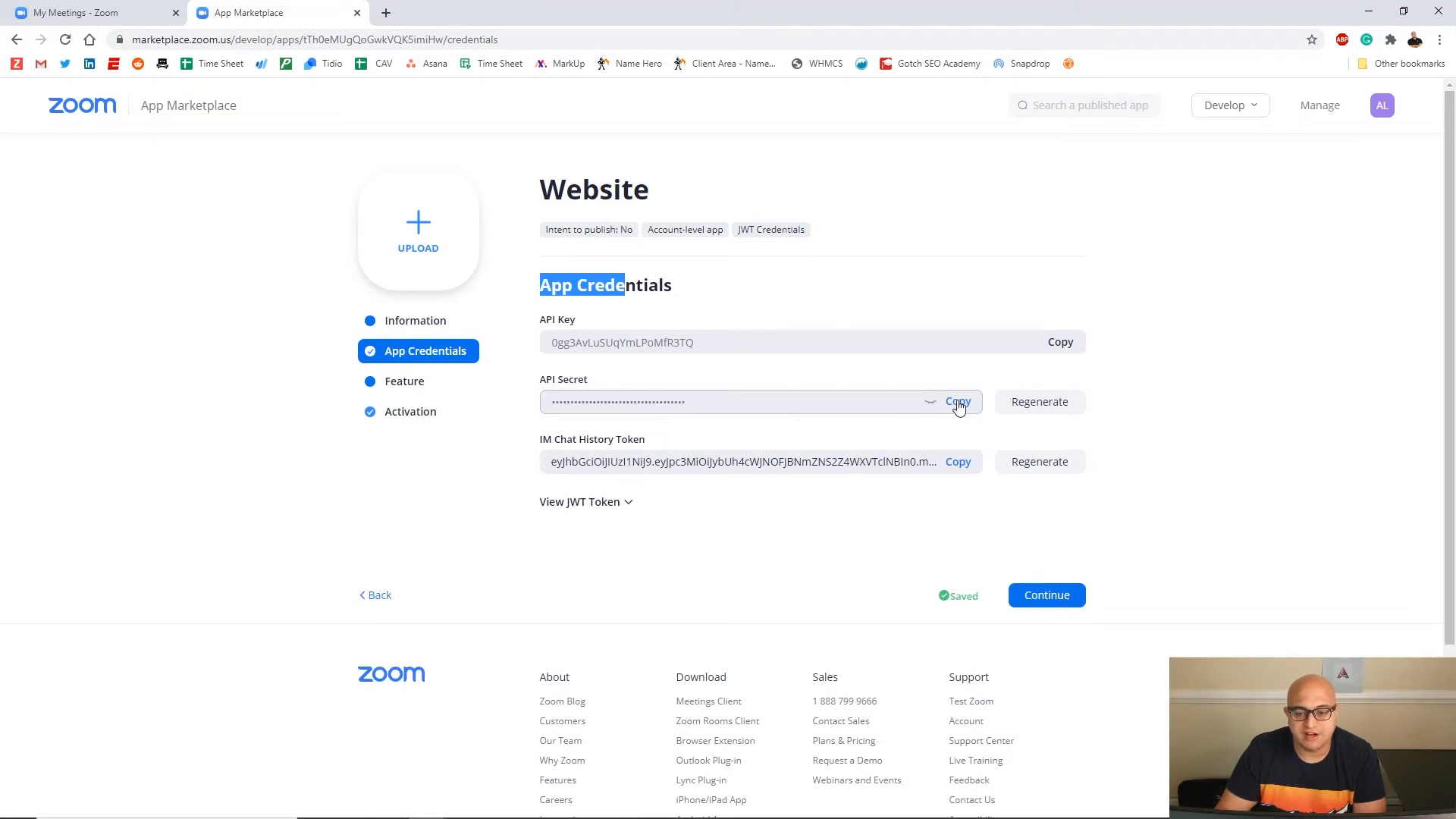
Copy the API Secret from the Website app's App Credentials page
{"action": "left_click", "coordinate": [957, 401]}
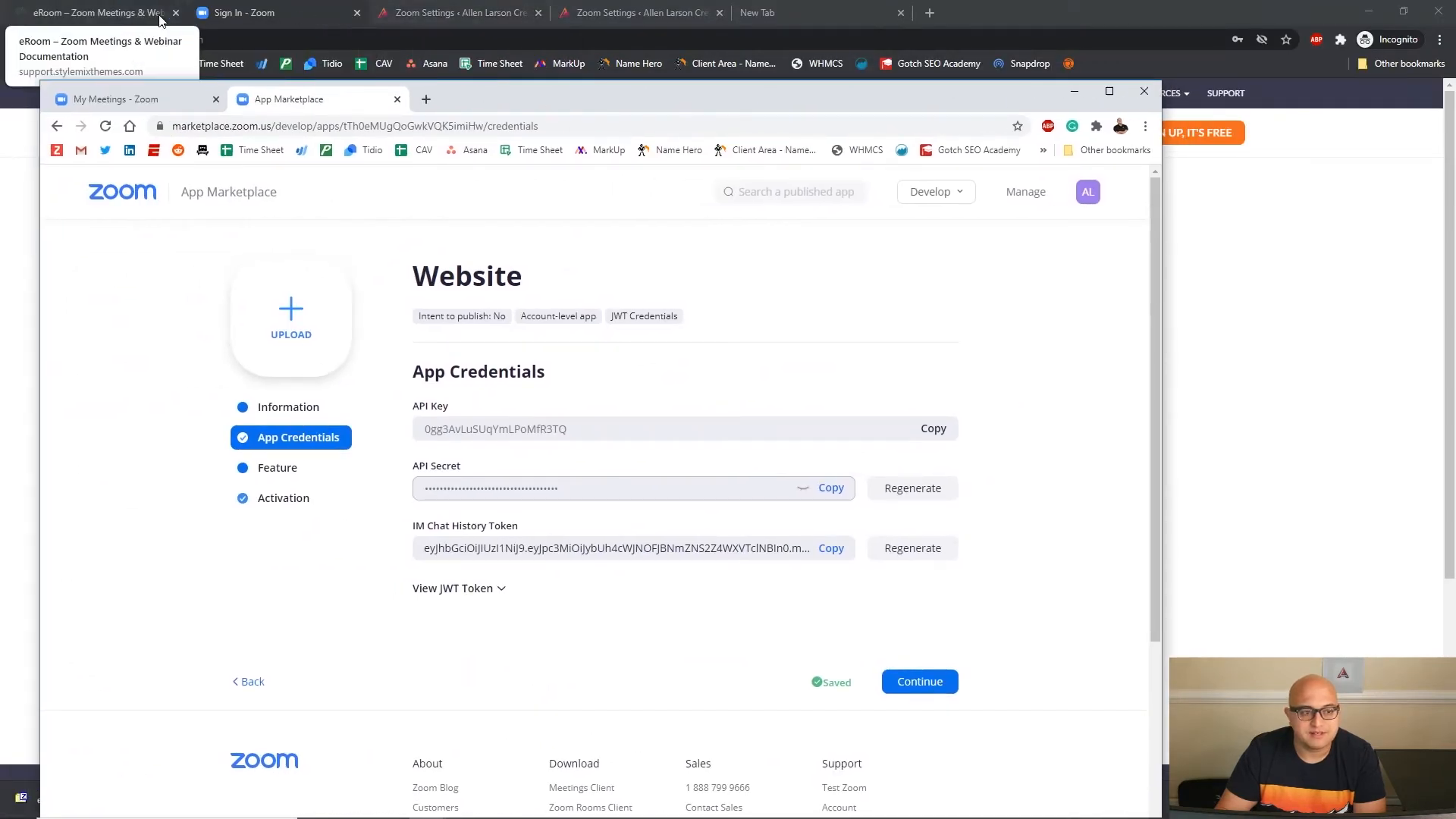
Paste the copied Zoom credential into eRoom's API key field
{"action": "right_click", "coordinate": [303, 322]}
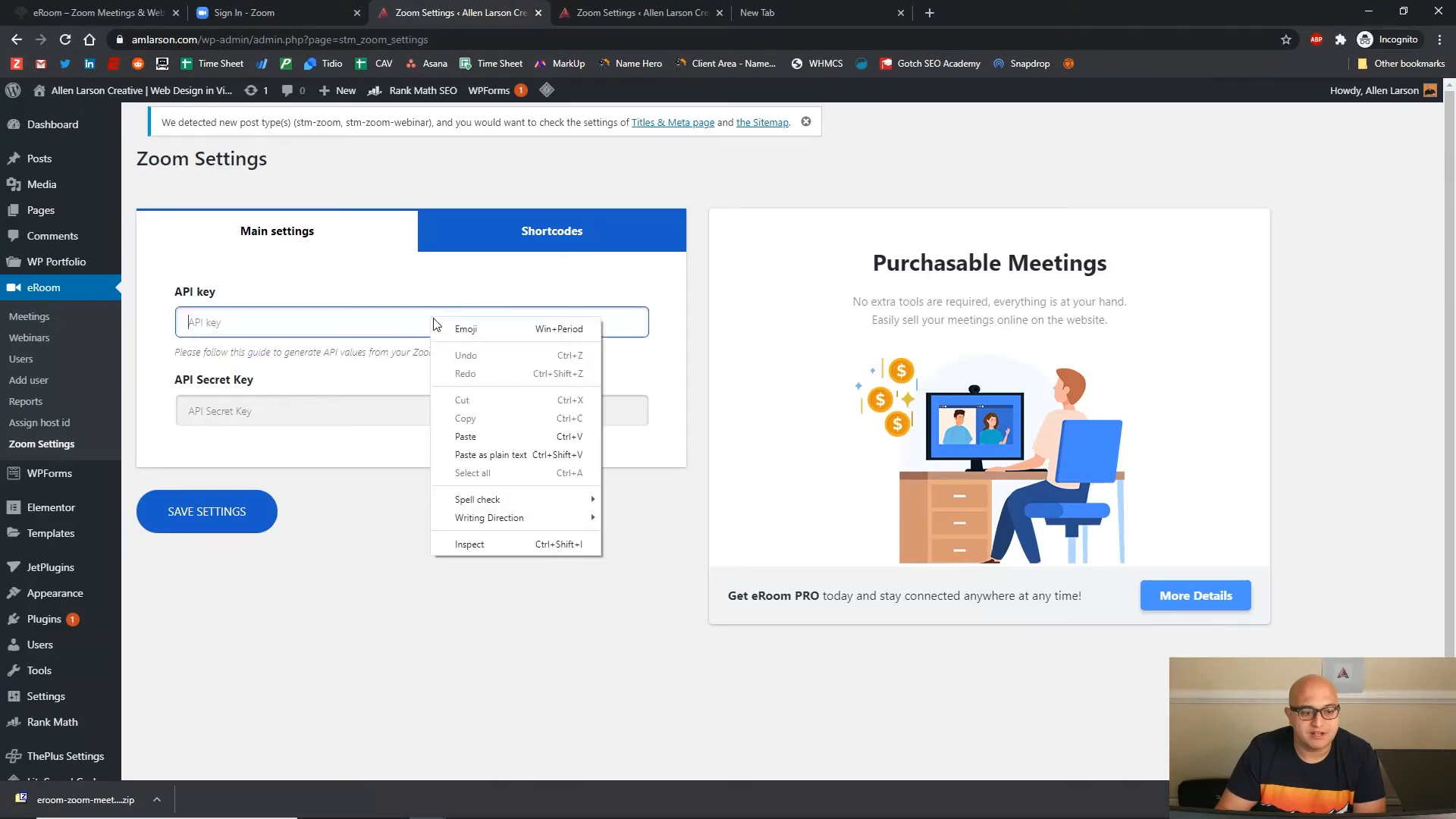
{"action": "left_click", "coordinate": [268, 410]}
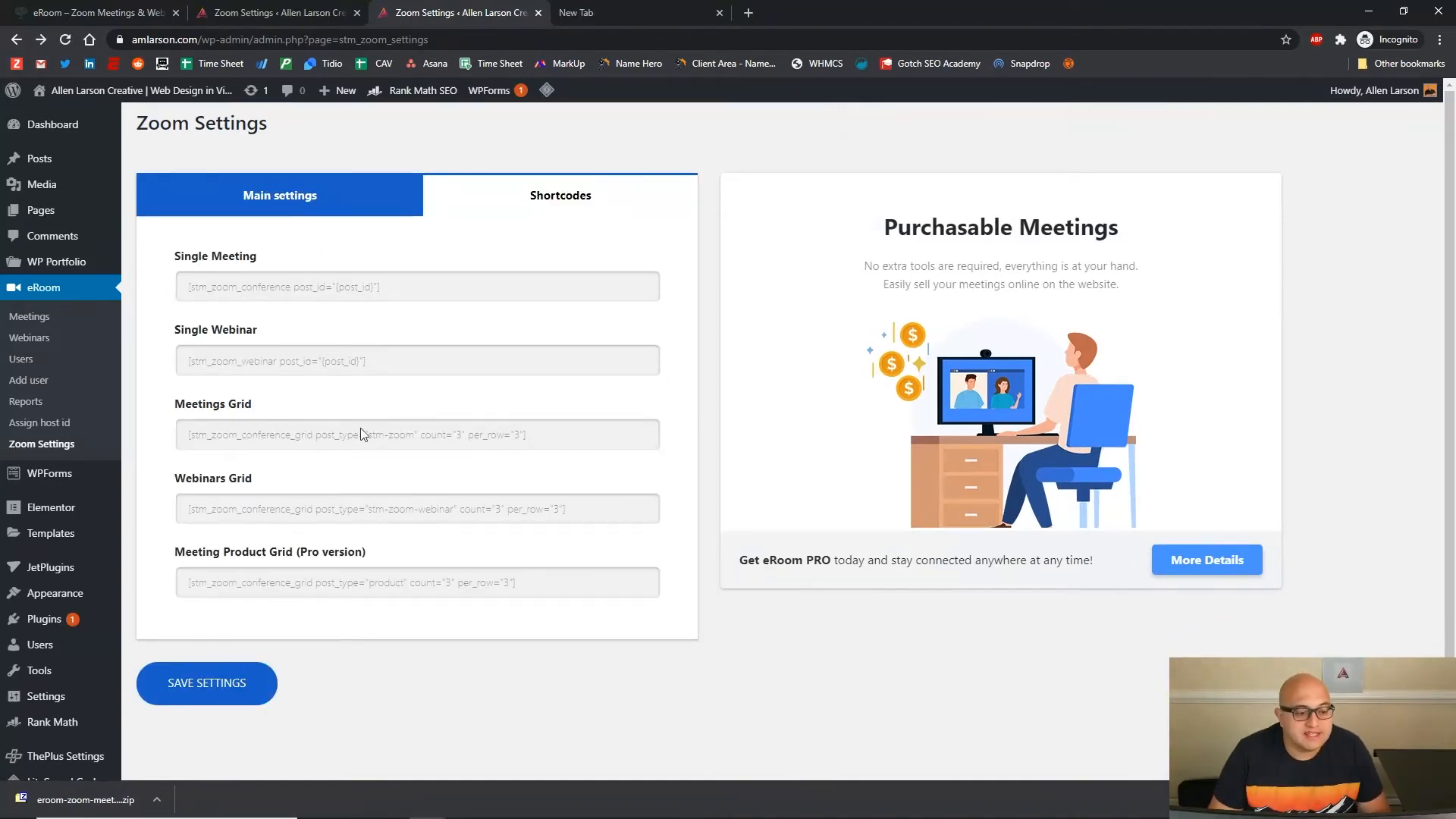
{"action": "mouse_move", "coordinate": [482, 260]}
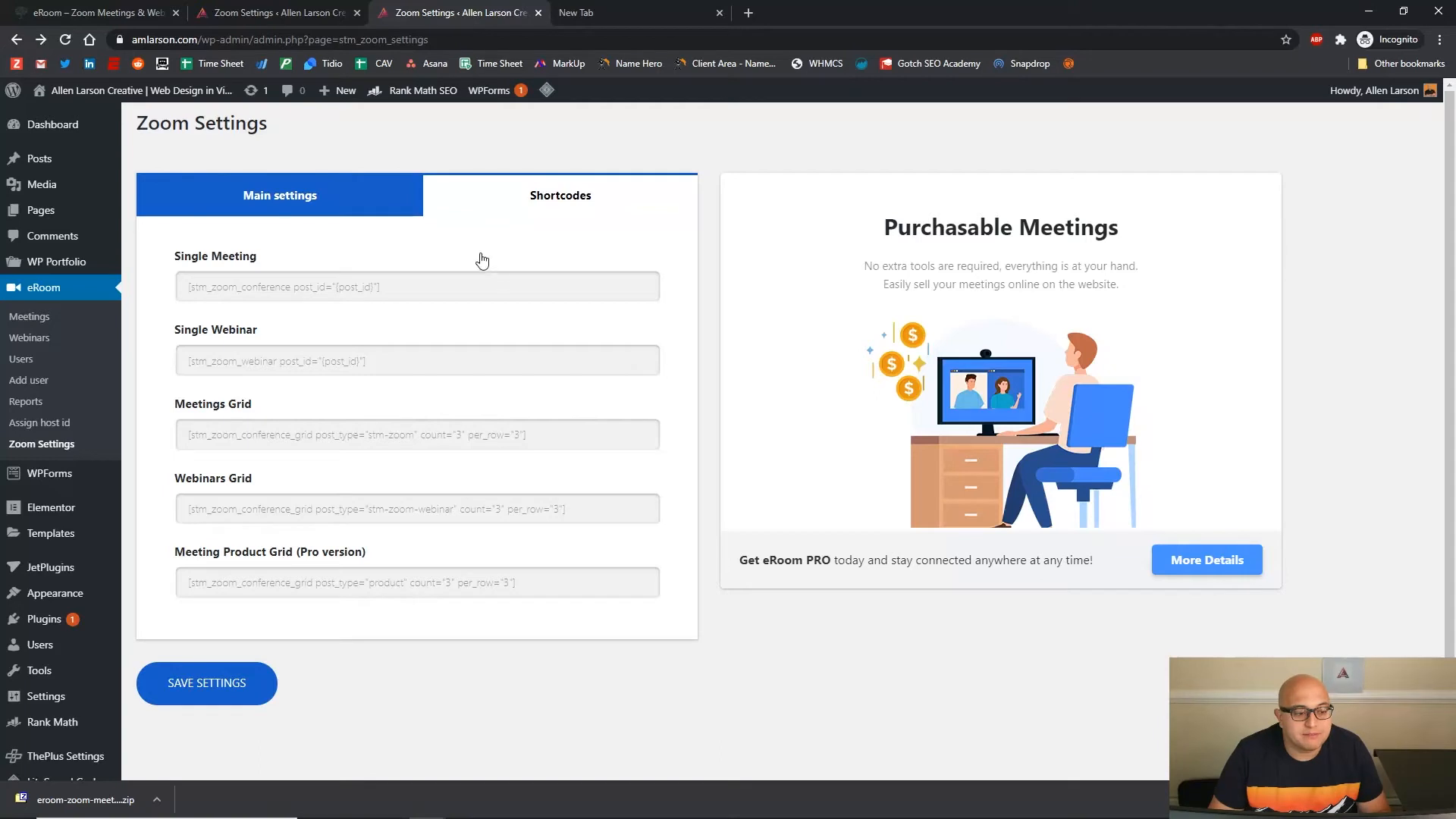
{"action": "mouse_move", "coordinate": [30, 331]}
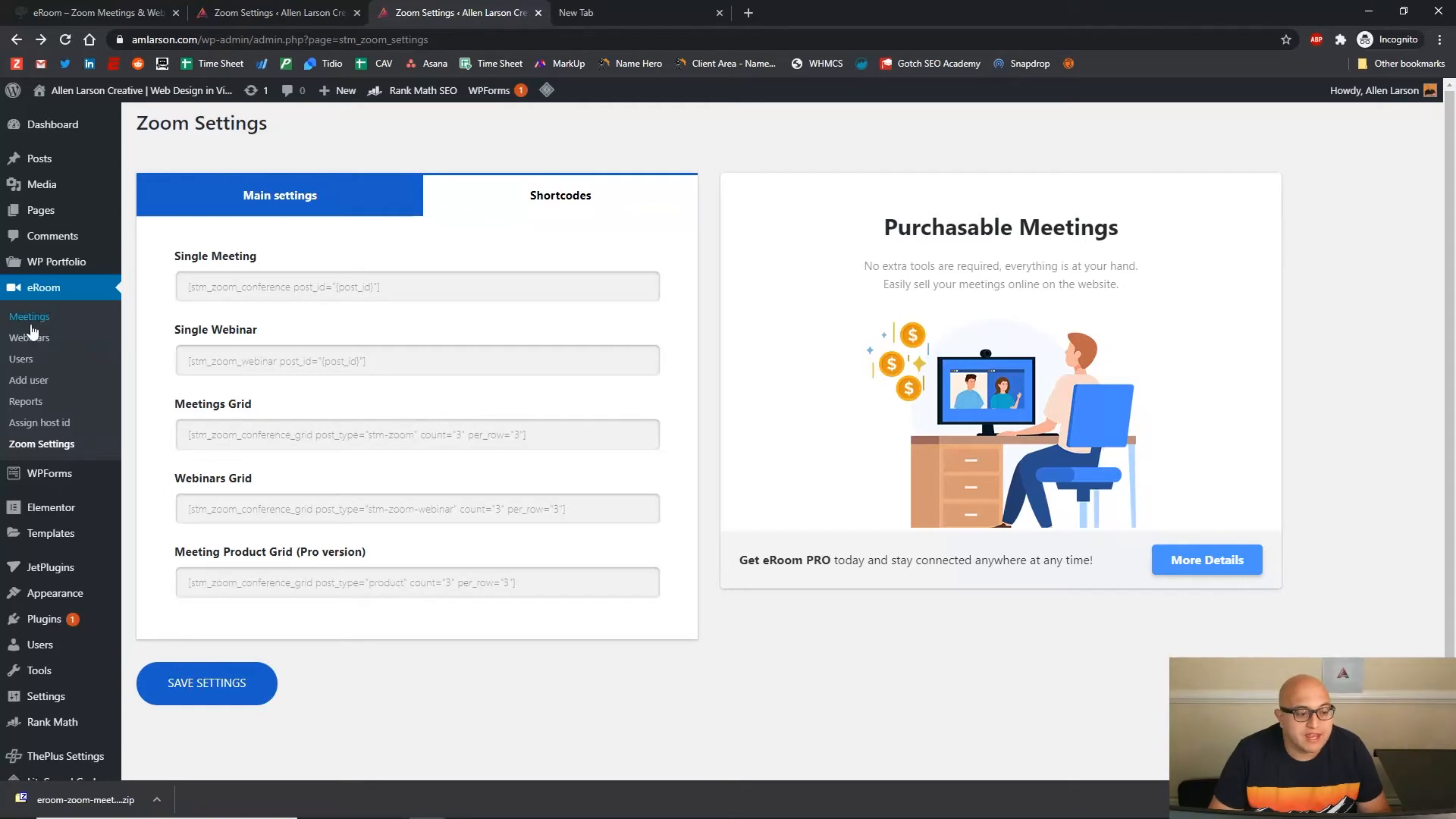
Add a new eRoom meeting and save Web Design Meeting 1's settings
{"action": "left_click", "coordinate": [29, 317]}
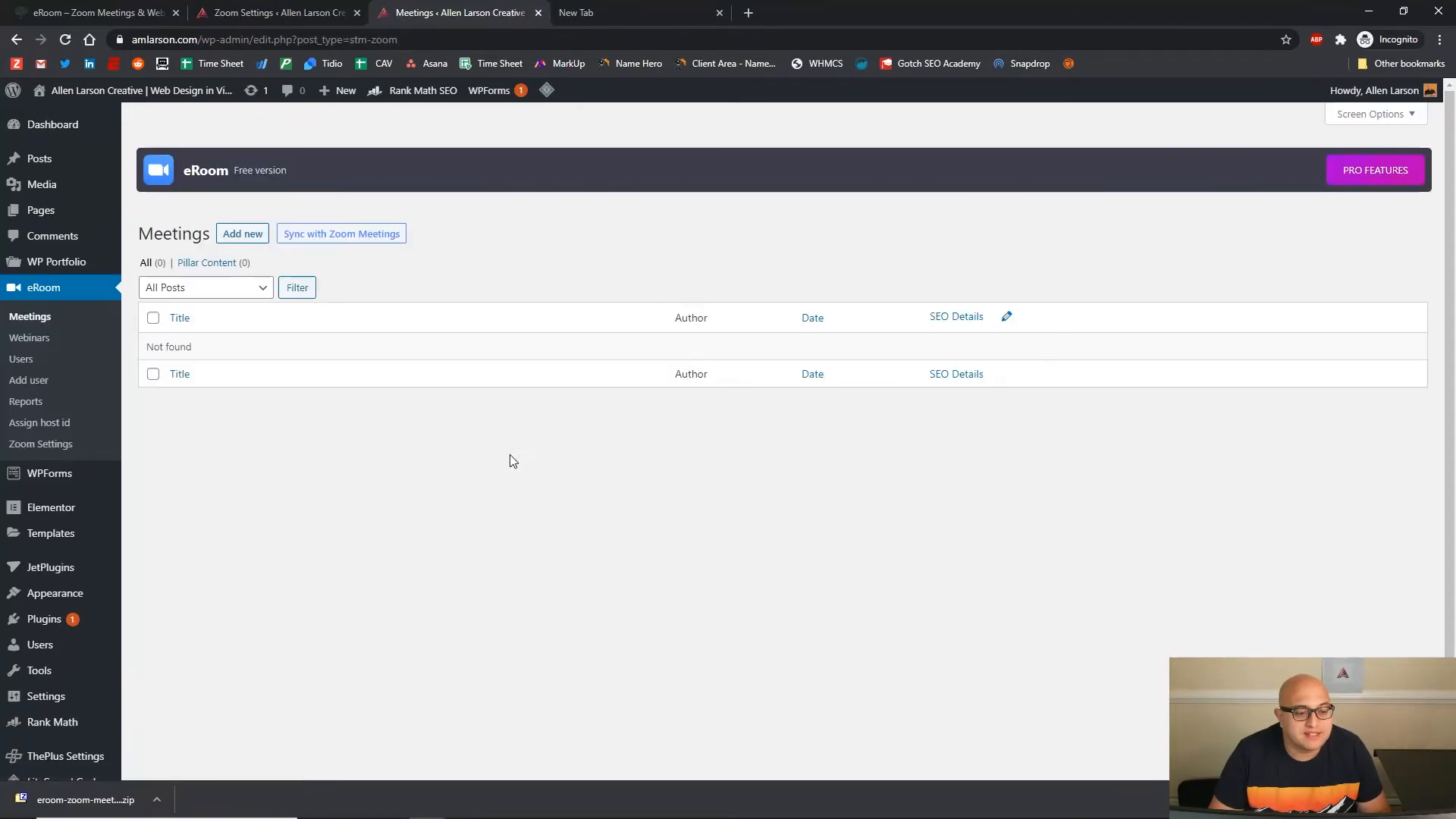
{"action": "left_click", "coordinate": [242, 232]}
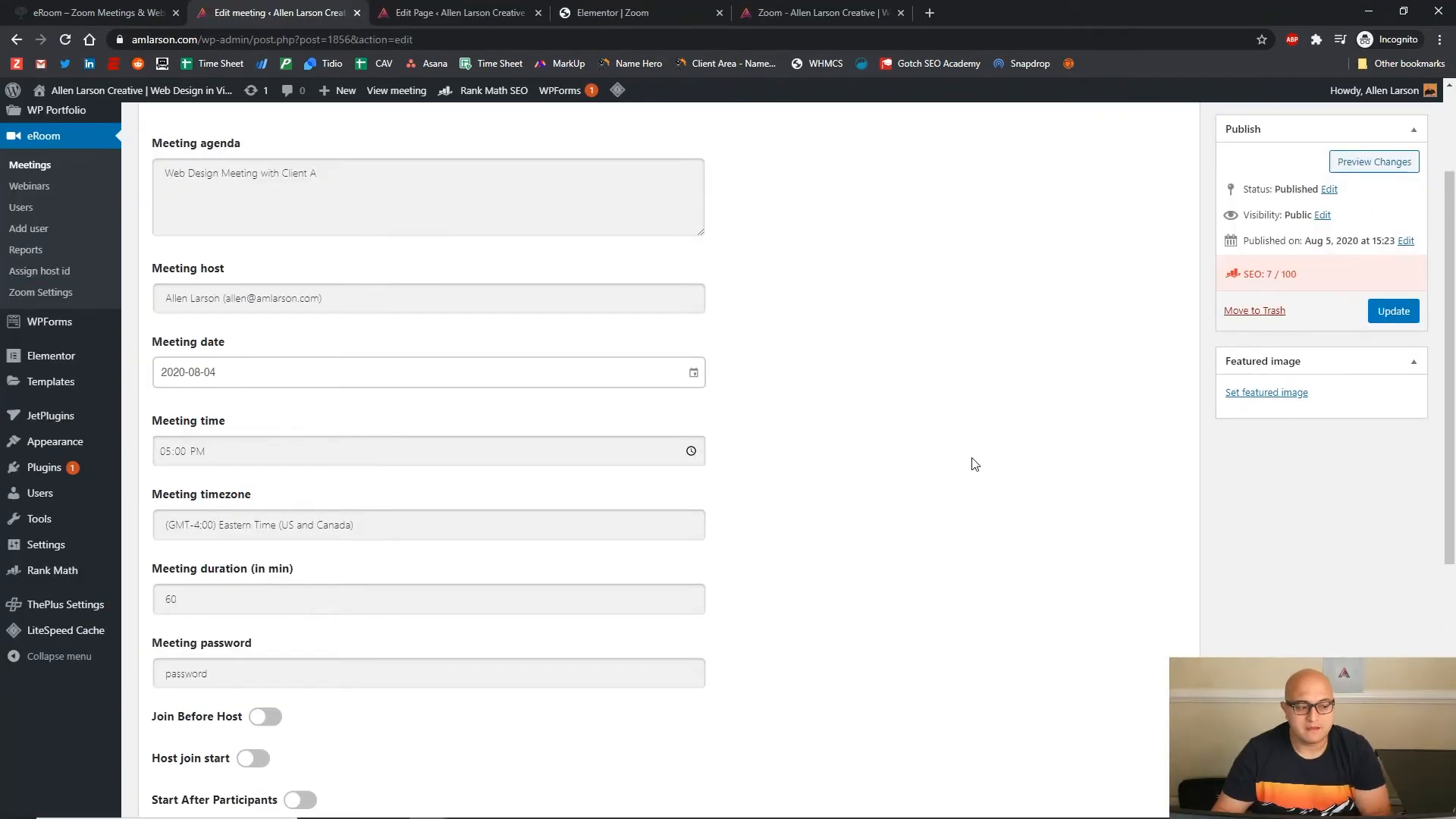
{"action": "mouse_move", "coordinate": [905, 404]}
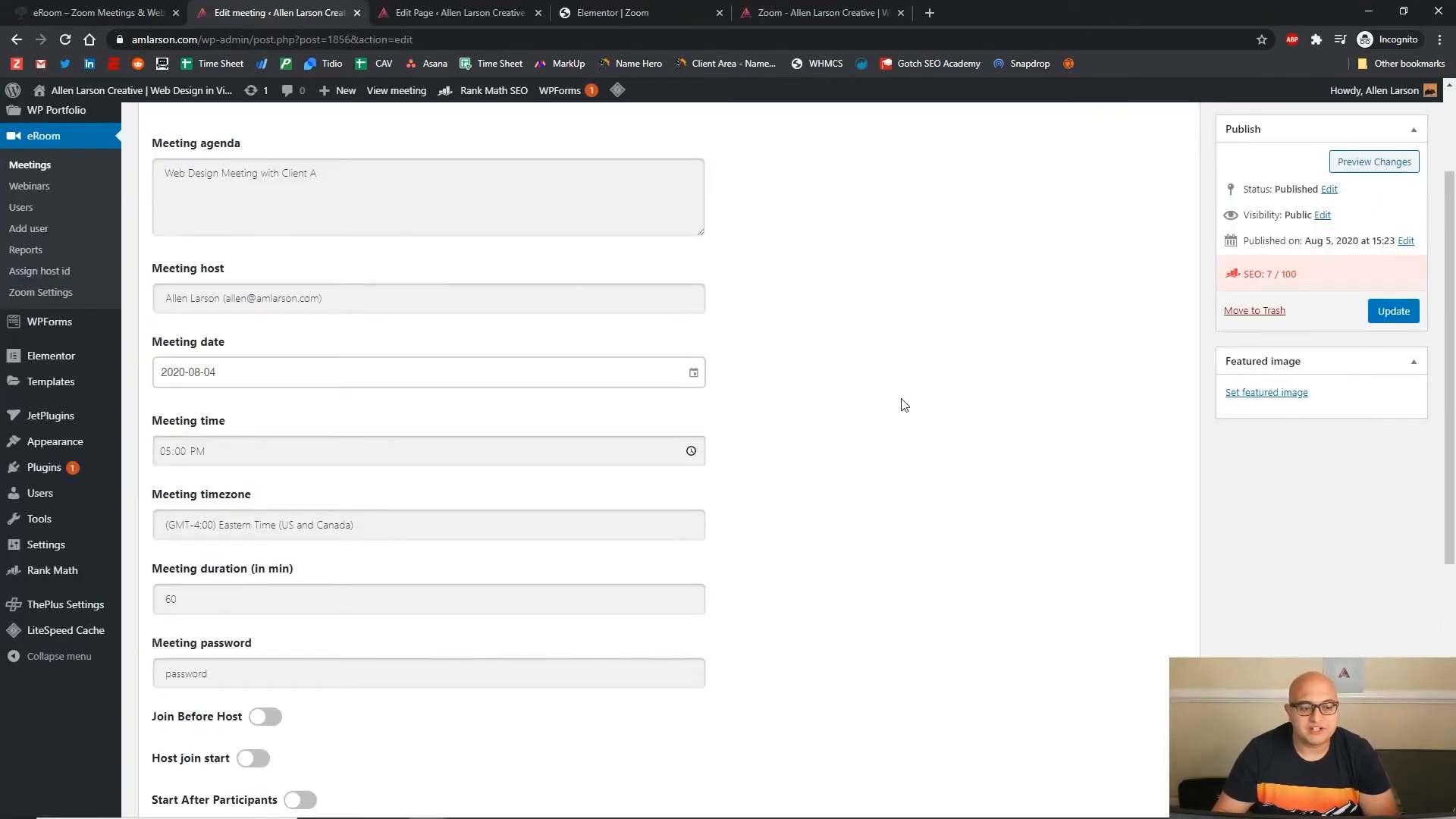
{"action": "scroll", "scroll_direction": "up", "scroll_amount": 3}
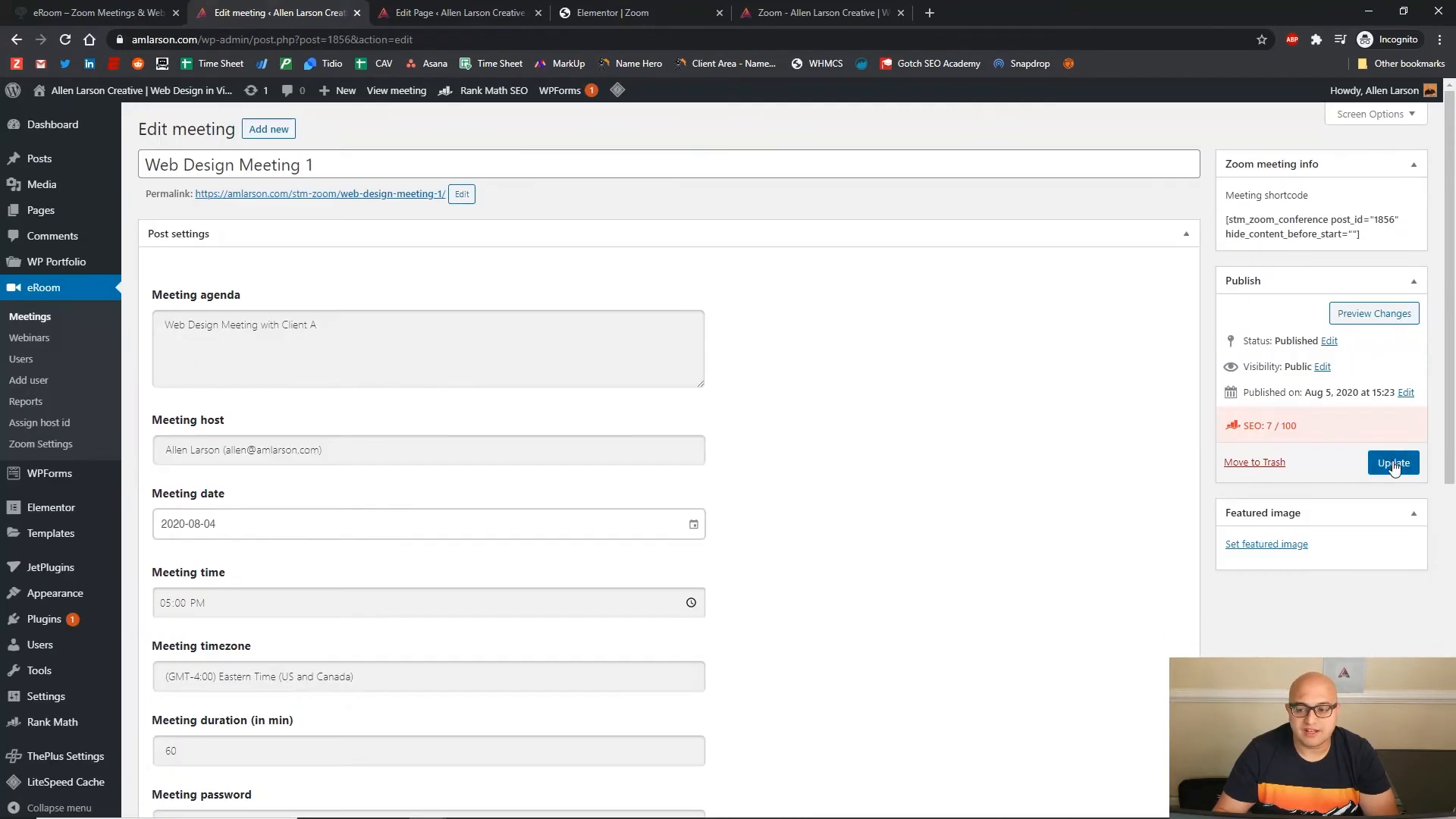
{"action": "left_click", "coordinate": [1393, 462]}
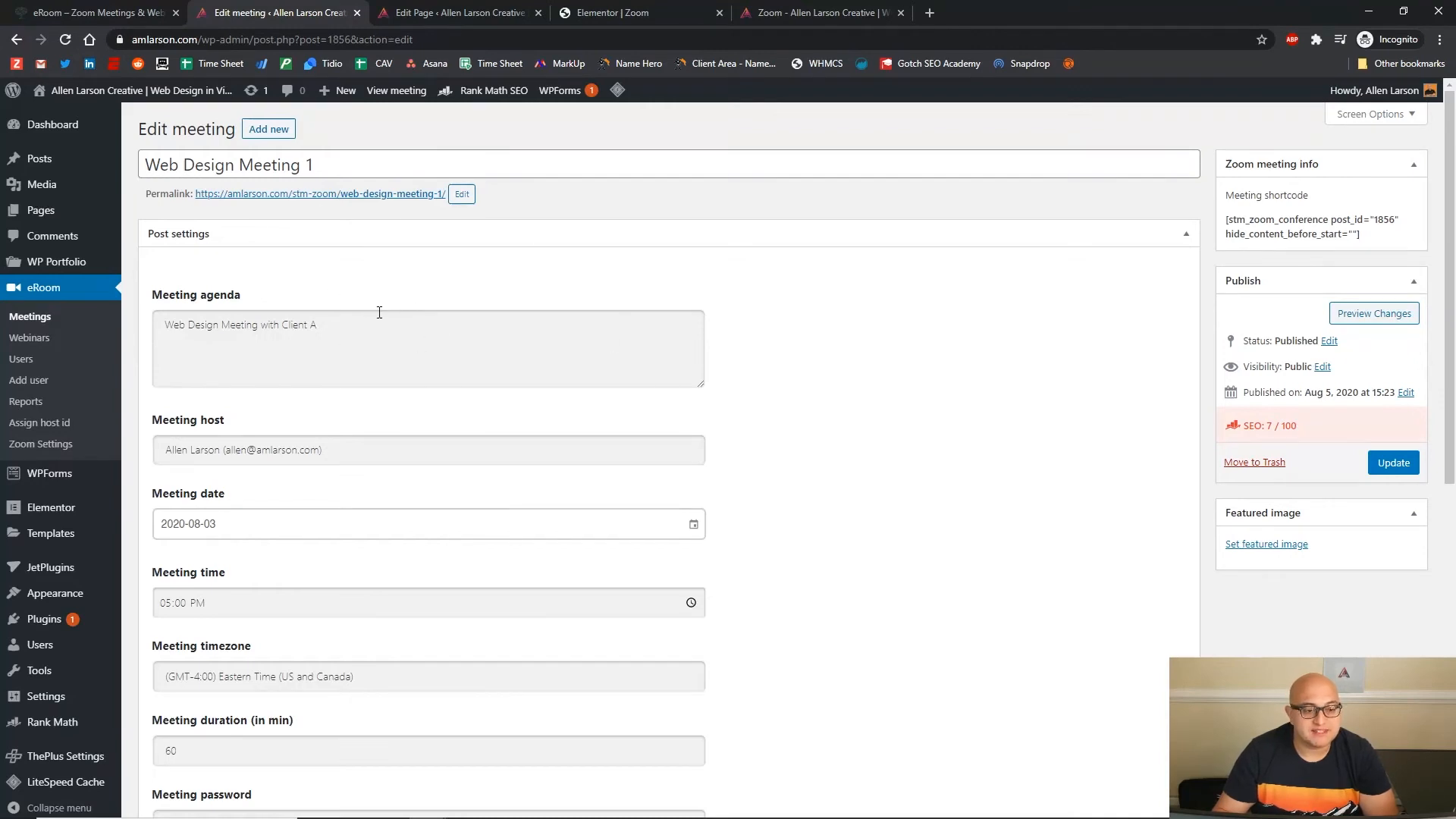
{"action": "mouse_move", "coordinate": [508, 258]}
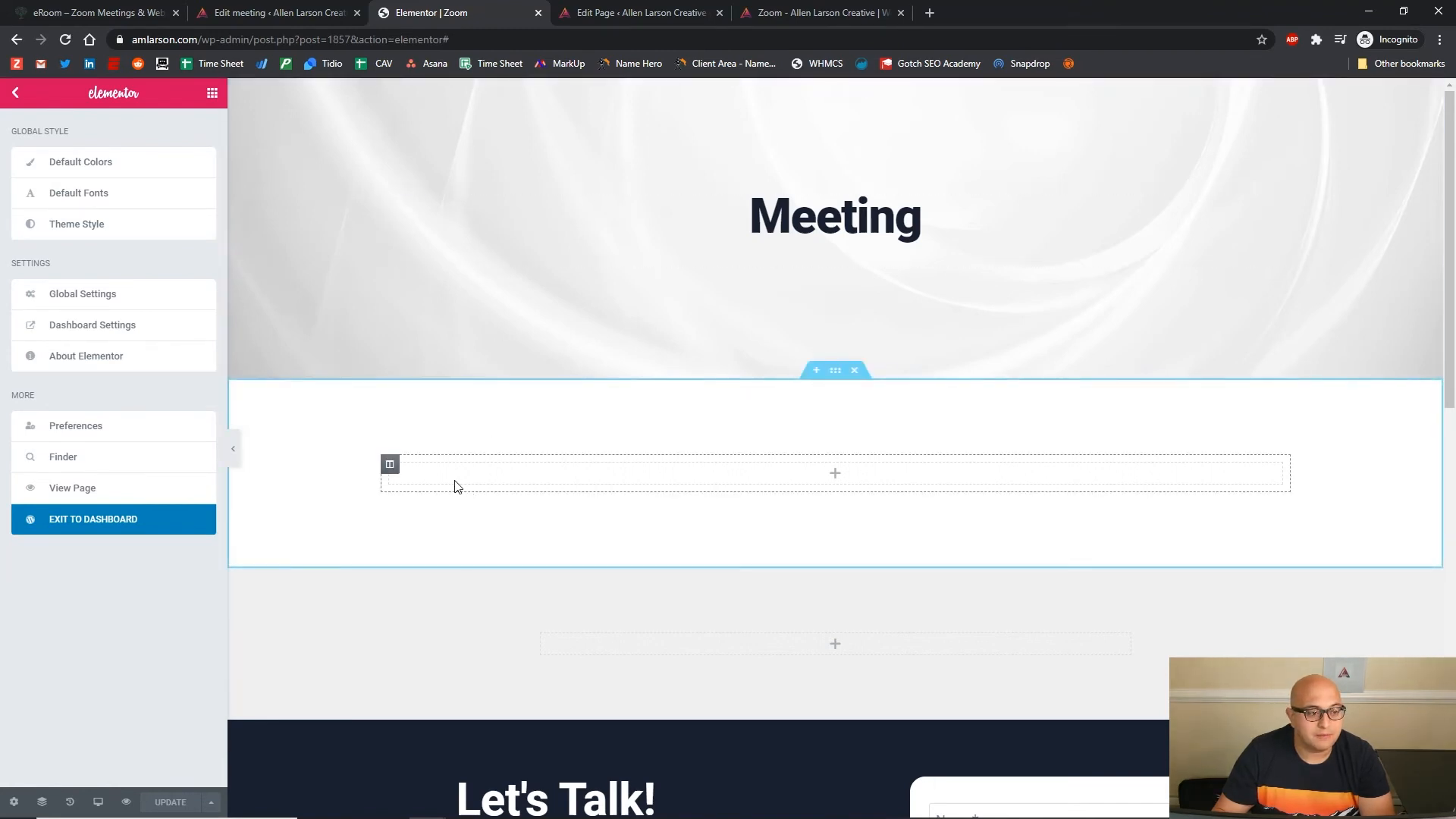
{"action": "mouse_move", "coordinate": [594, 498]}
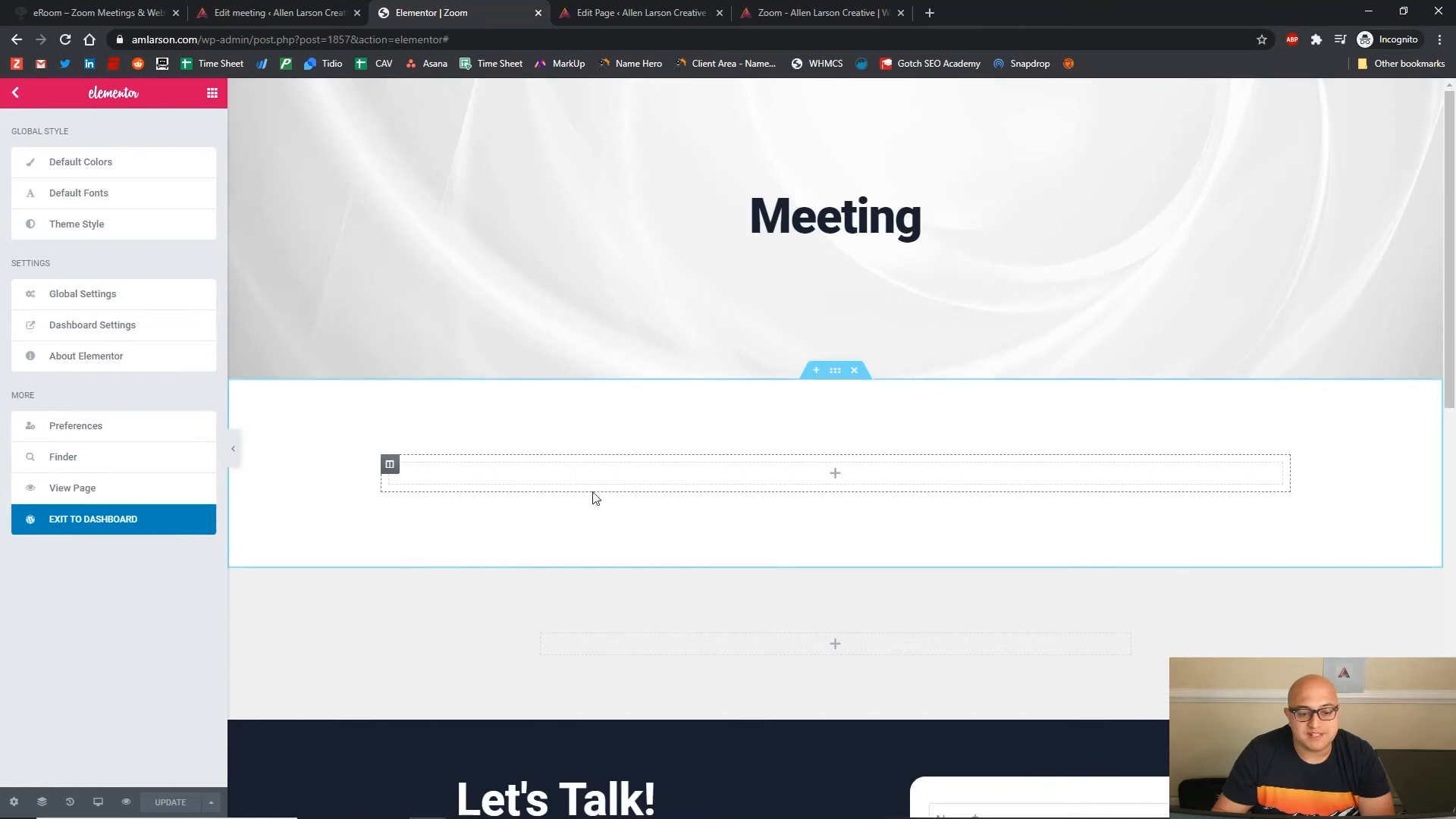
{"action": "mouse_move", "coordinate": [844, 516]}
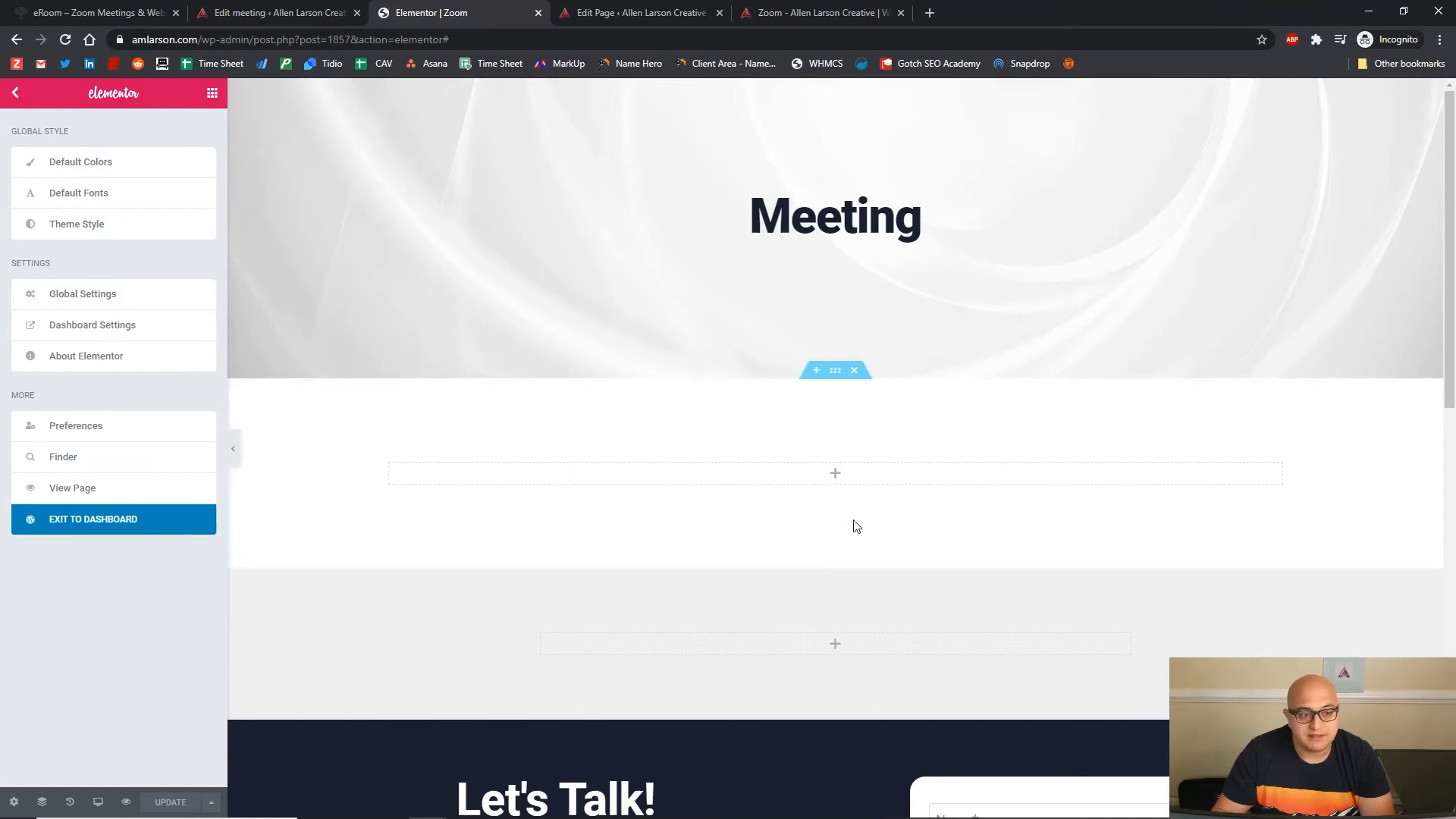
Add Elementor's Zoom Meeting widget, select Web Design Meeting 1, and preview the Meeting page
{"action": "left_click", "coordinate": [15, 92]}
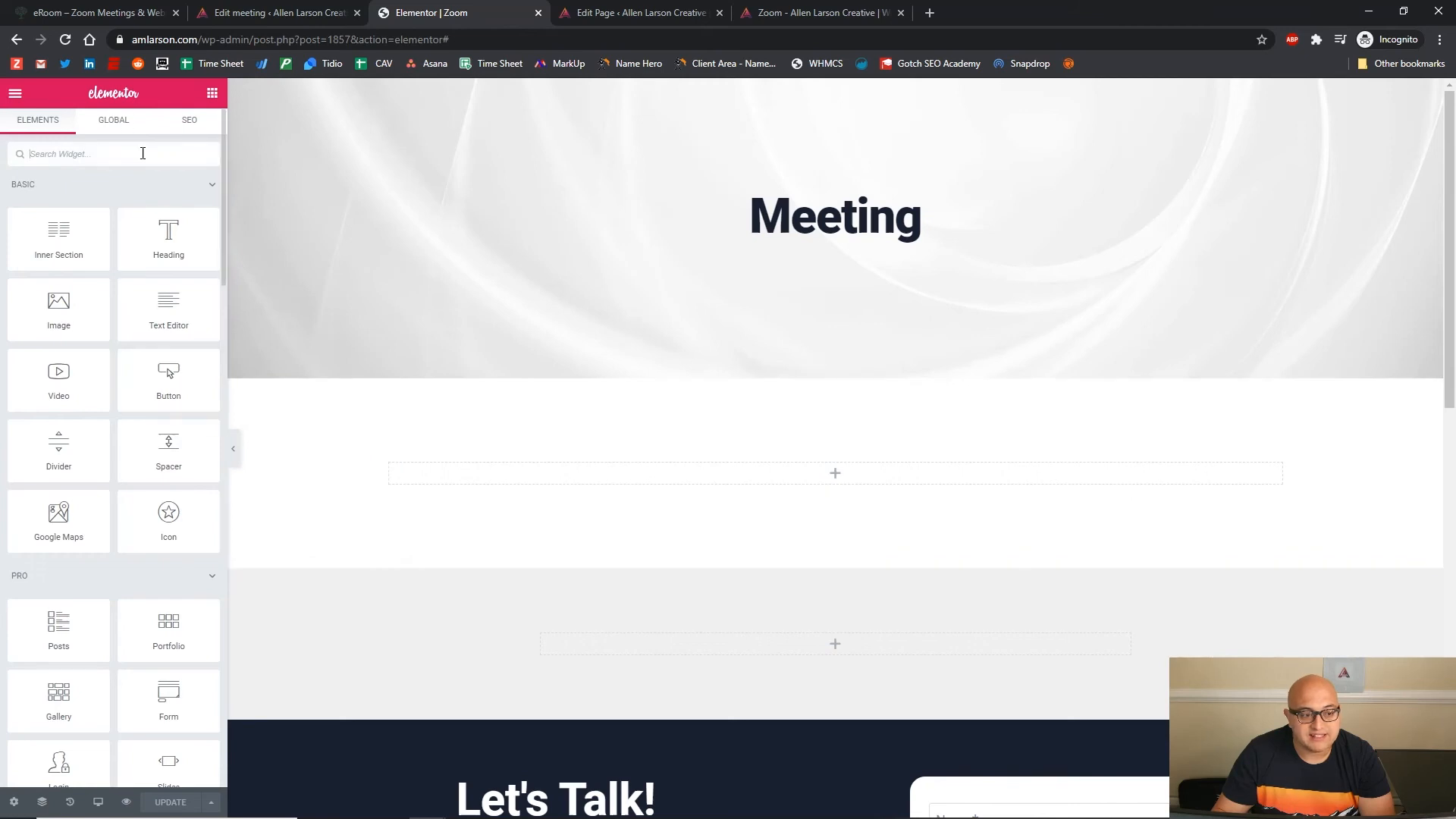
{"action": "mouse_move", "coordinate": [58, 230]}
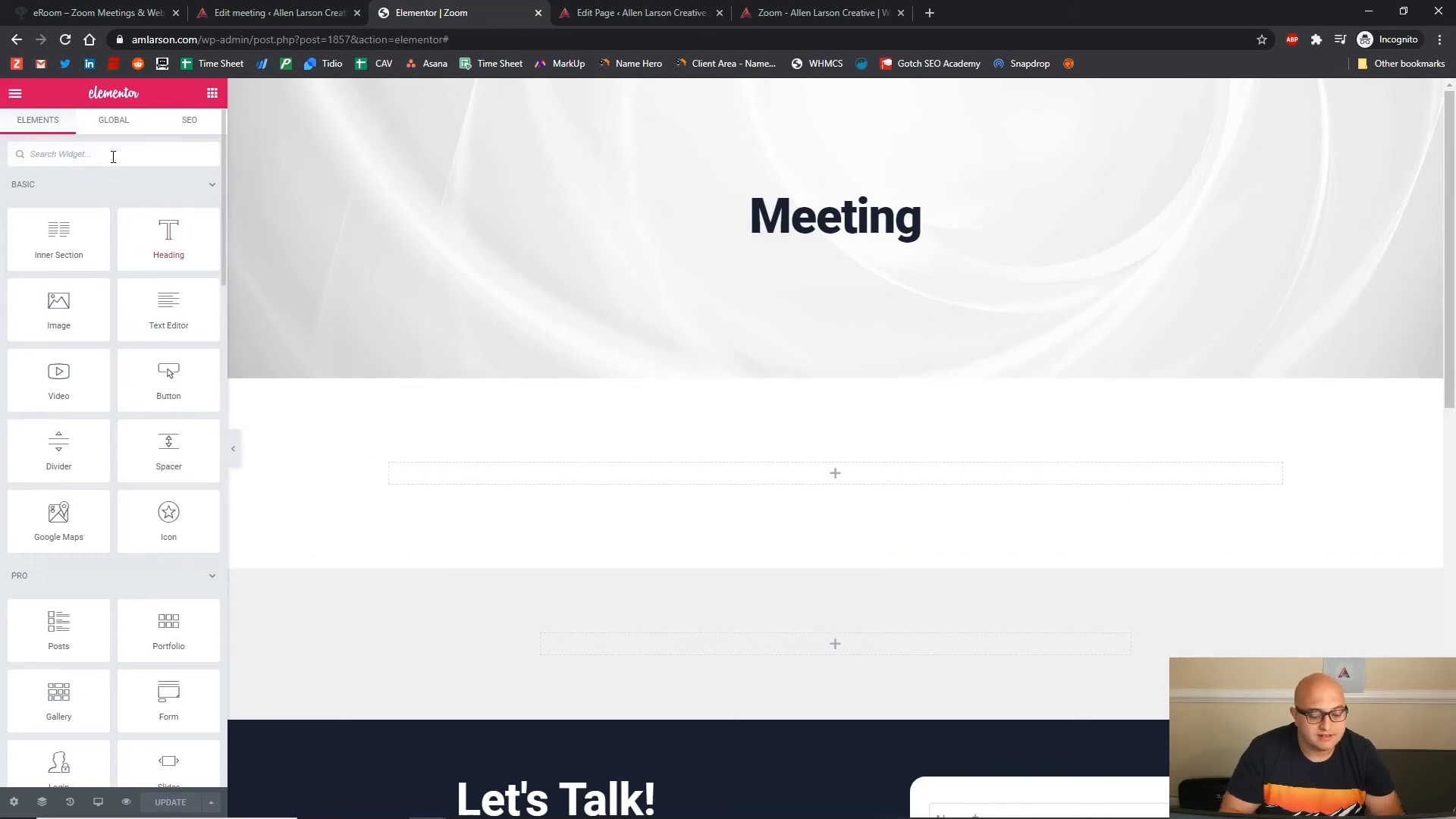
{"action": "type", "text": "zoom"}
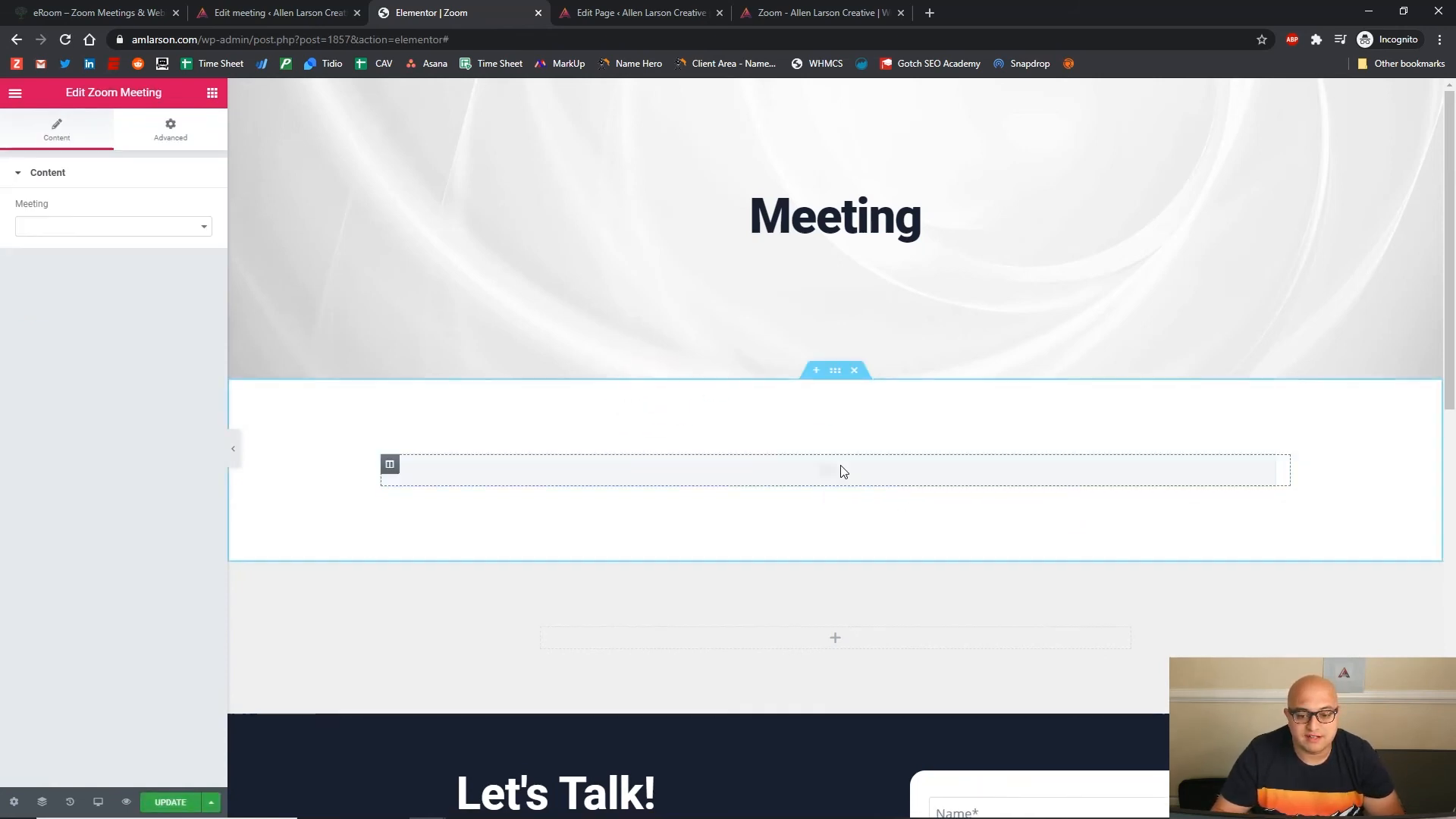
{"action": "left_click", "coordinate": [112, 226]}
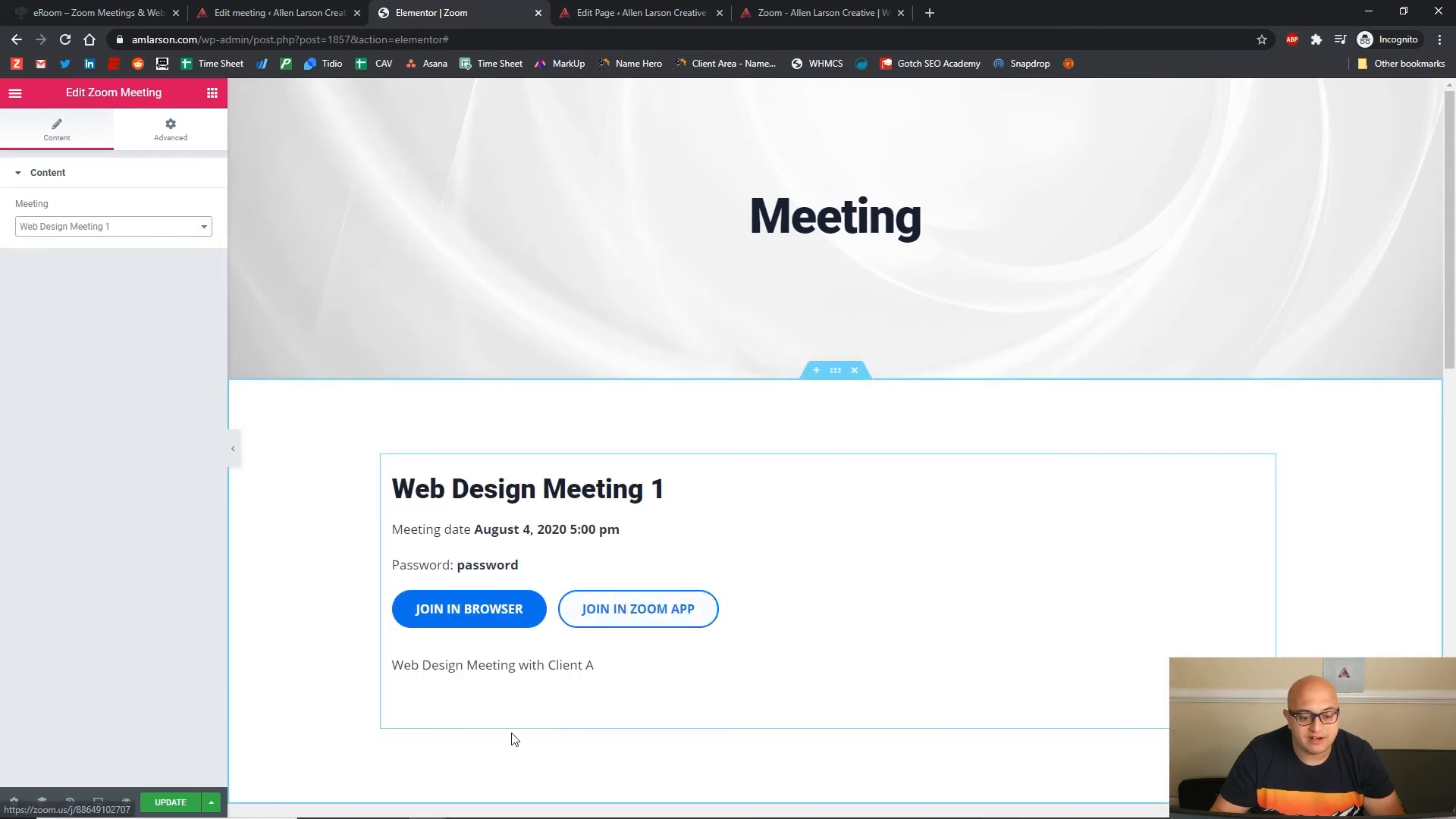
{"action": "left_click", "coordinate": [170, 801]}
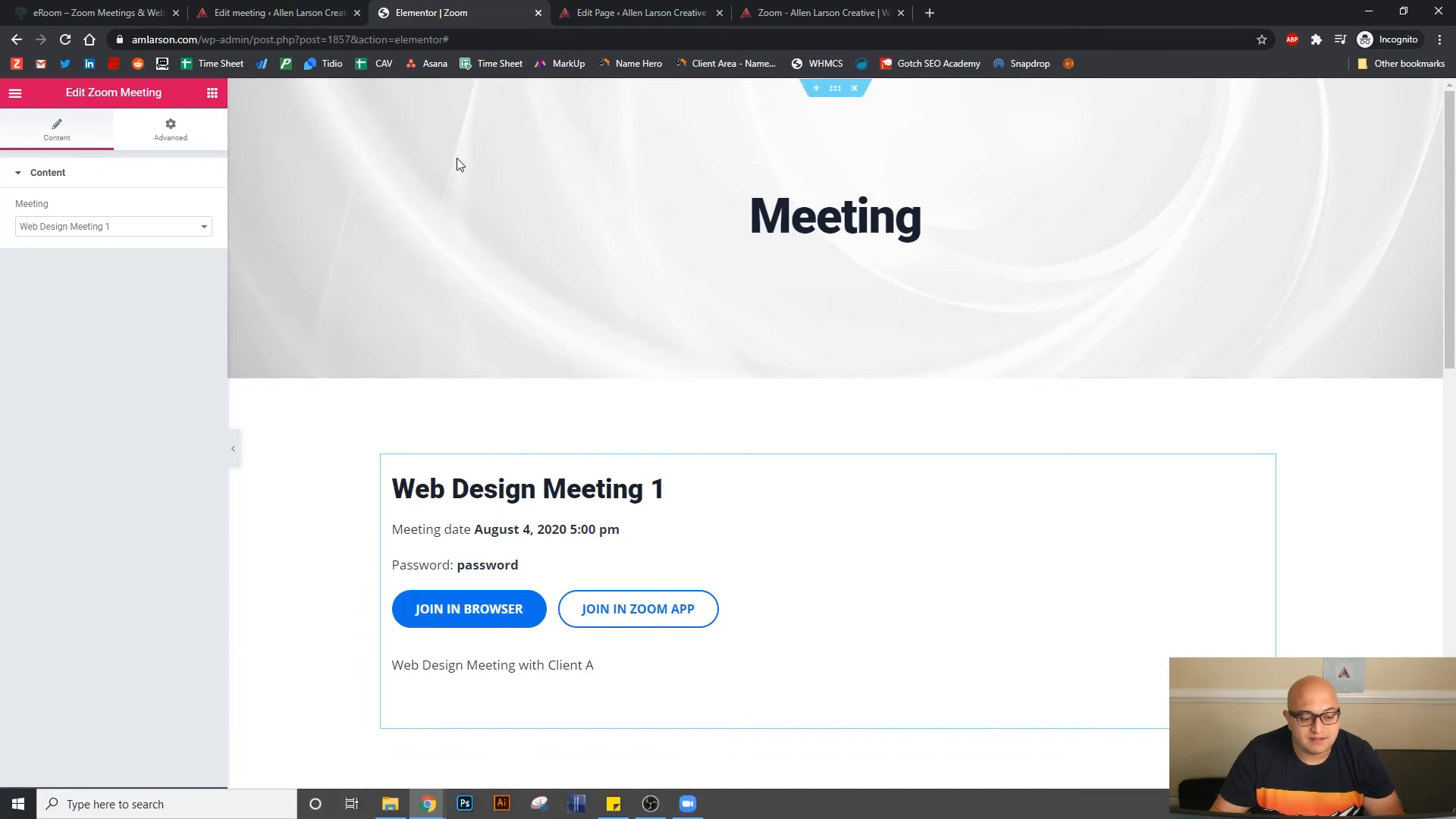
{"action": "left_click", "coordinate": [820, 13]}
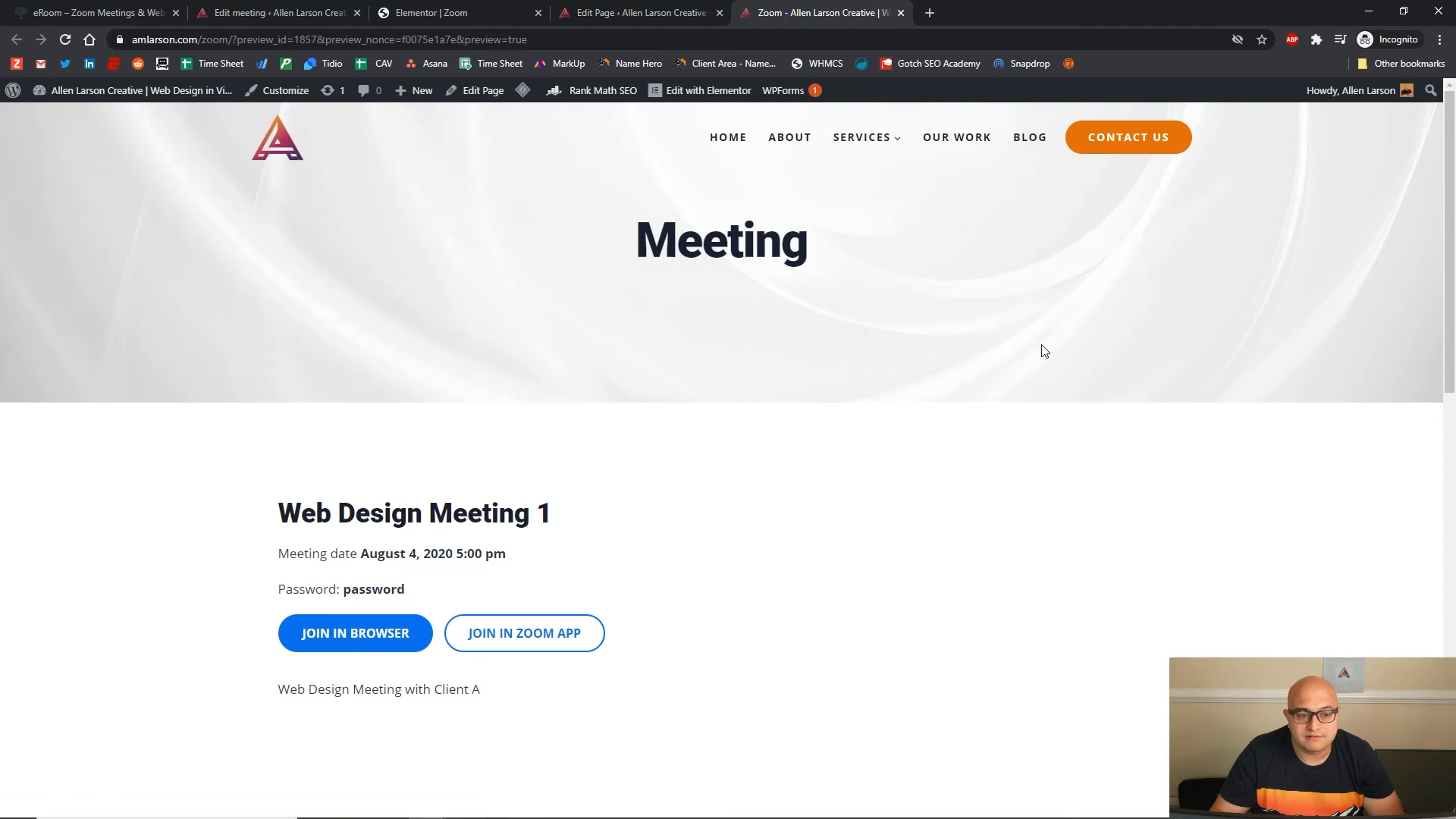
{"action": "mouse_move", "coordinate": [475, 593]}
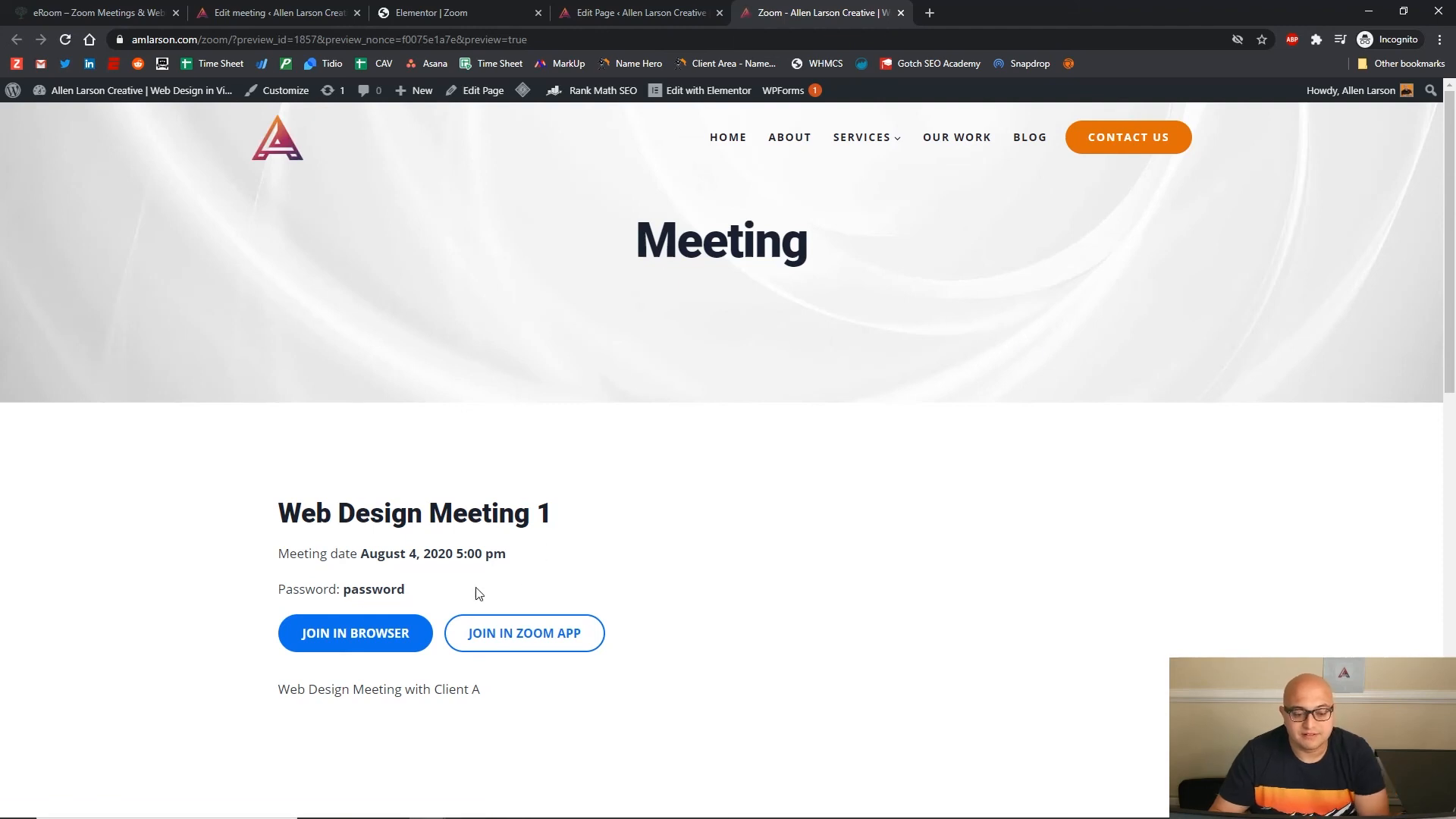
{"action": "mouse_move", "coordinate": [333, 430]}
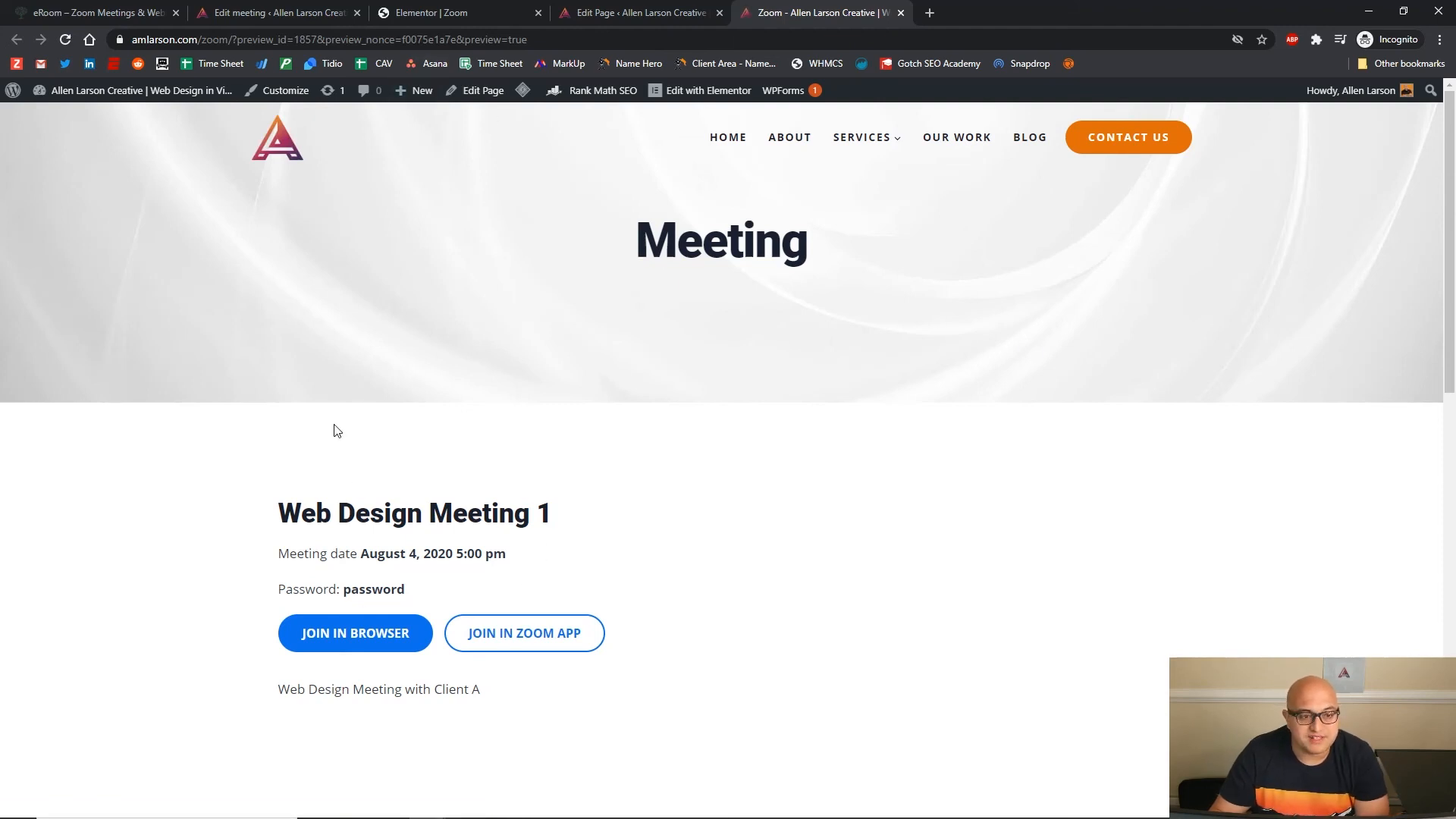
{"action": "mouse_move", "coordinate": [354, 633]}
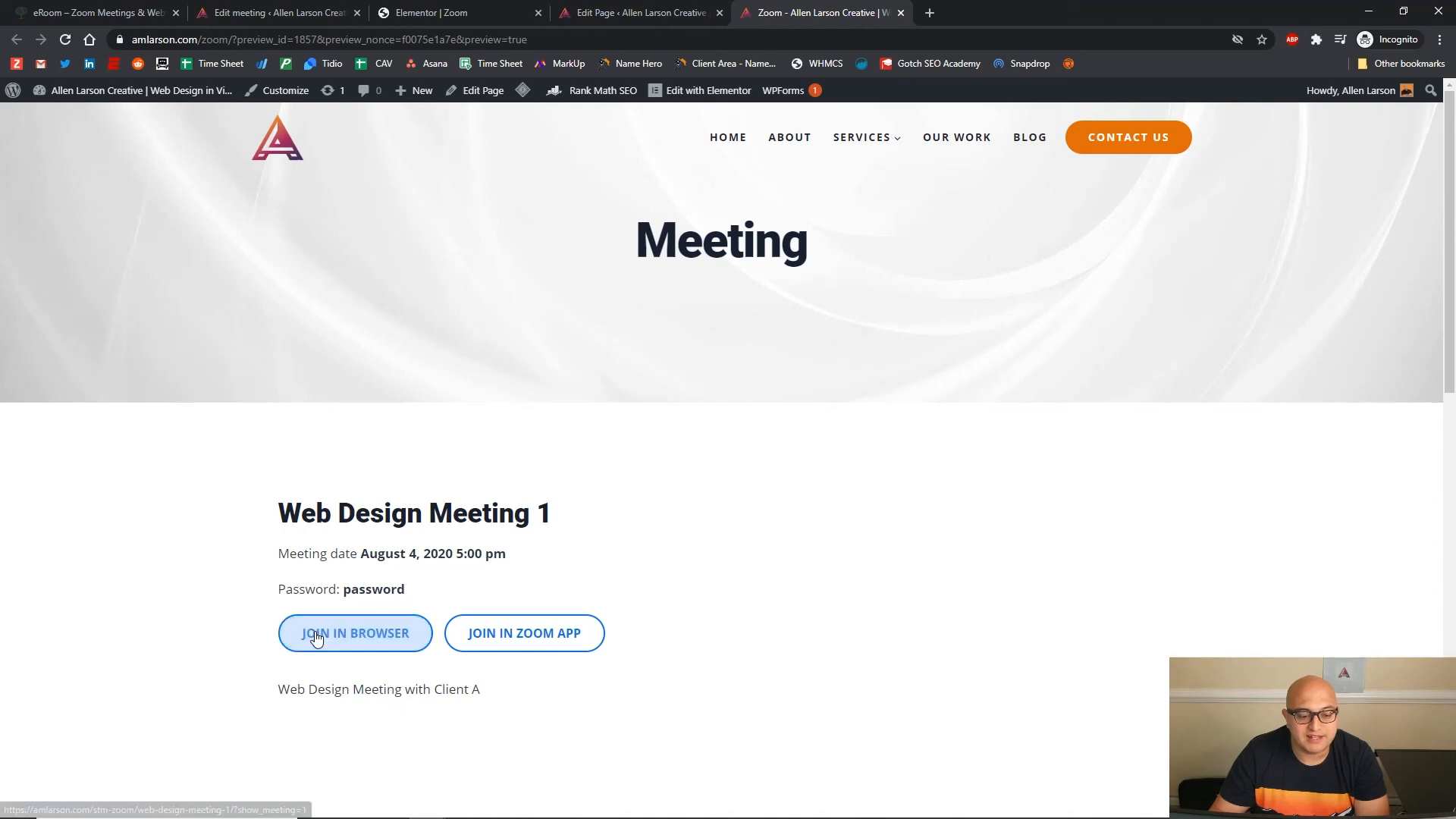
Use JOIN IN BROWSER on the Meeting page preview to open Zoom's Launch Meeting page
{"action": "left_click", "coordinate": [354, 632]}
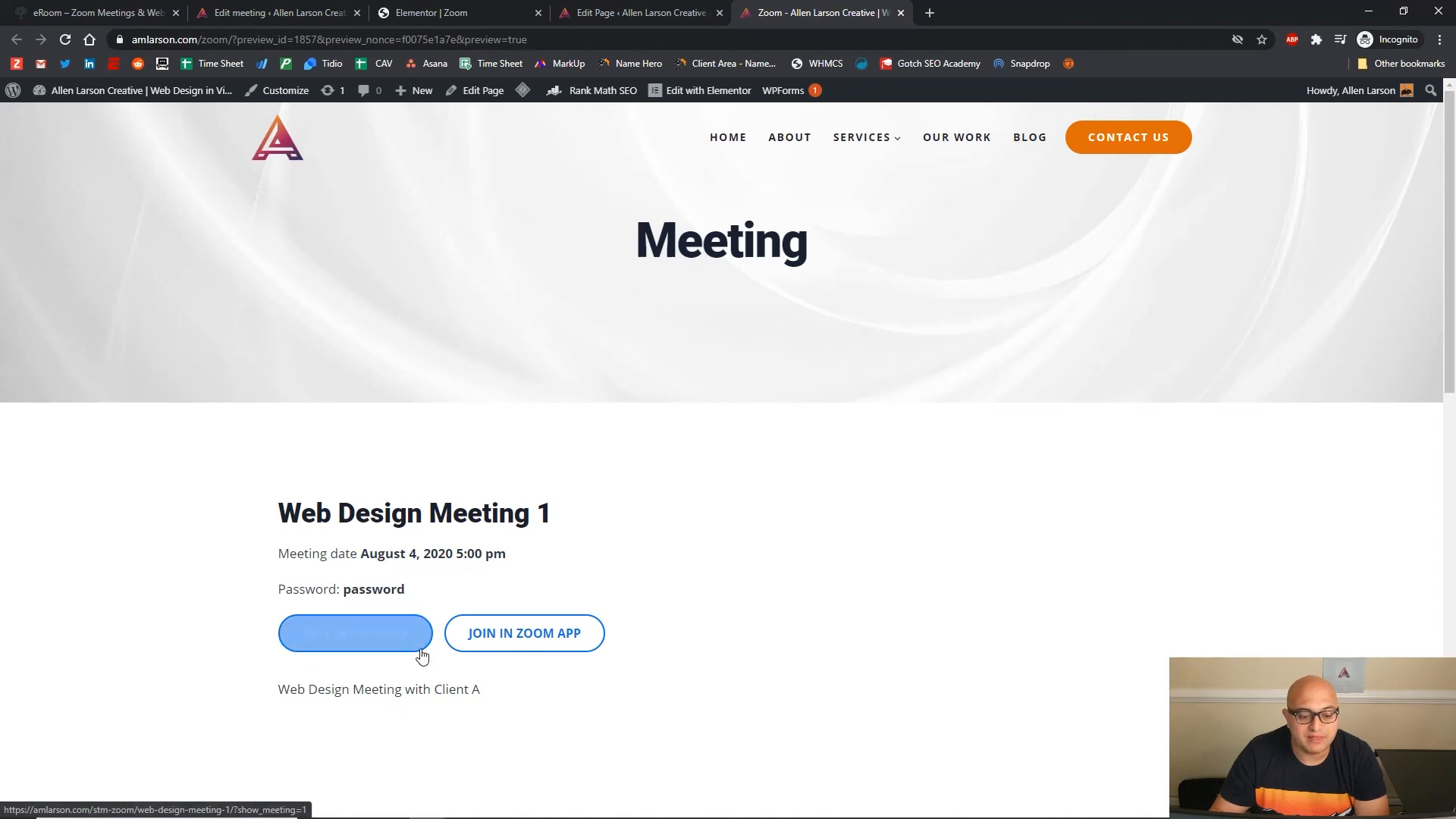
{"action": "left_click", "coordinate": [355, 632]}
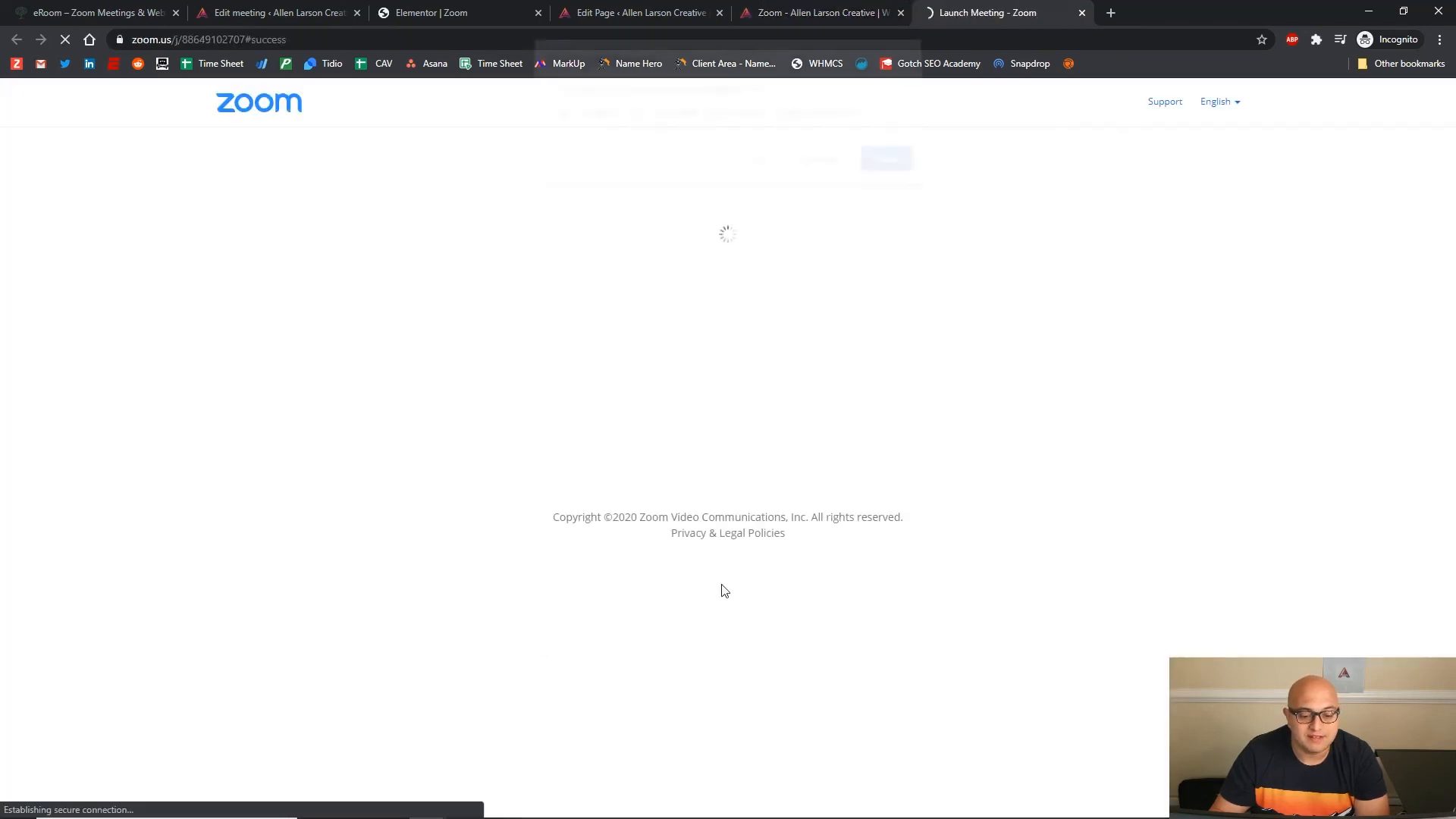